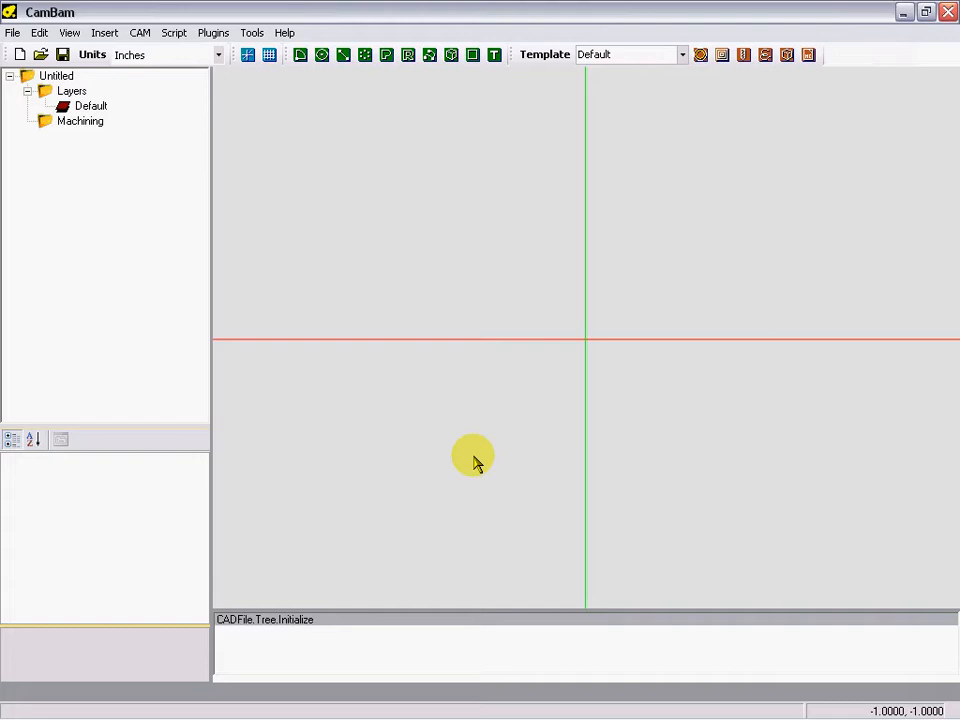
mouse_move(10, 16)
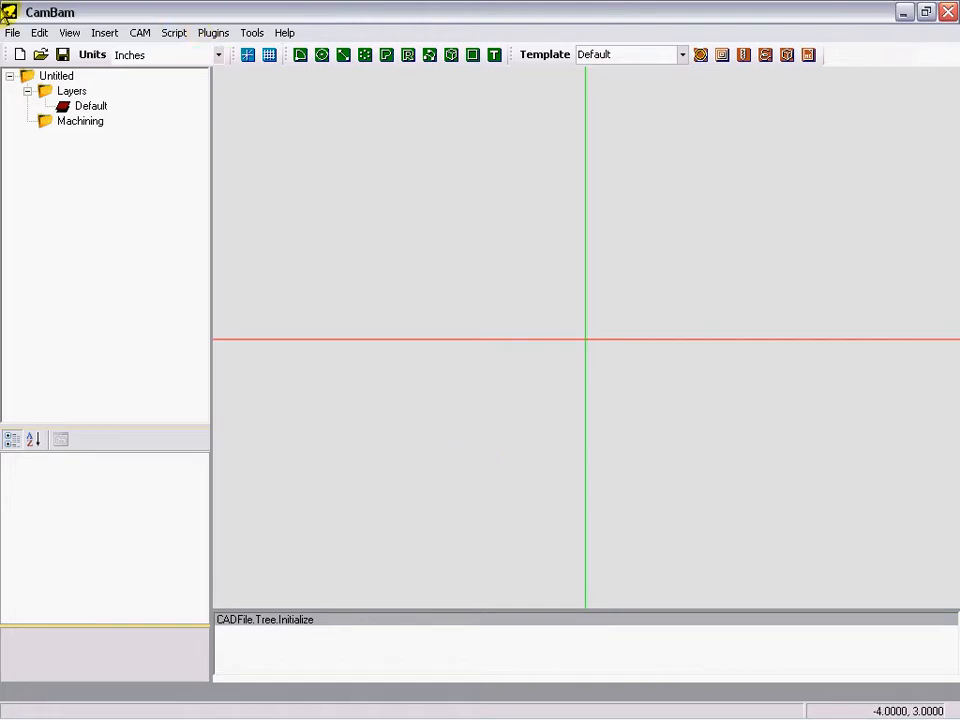
Step: Browse to C:\Mach3\GCode\TEST and load the test.dxf drawing
click(40, 54)
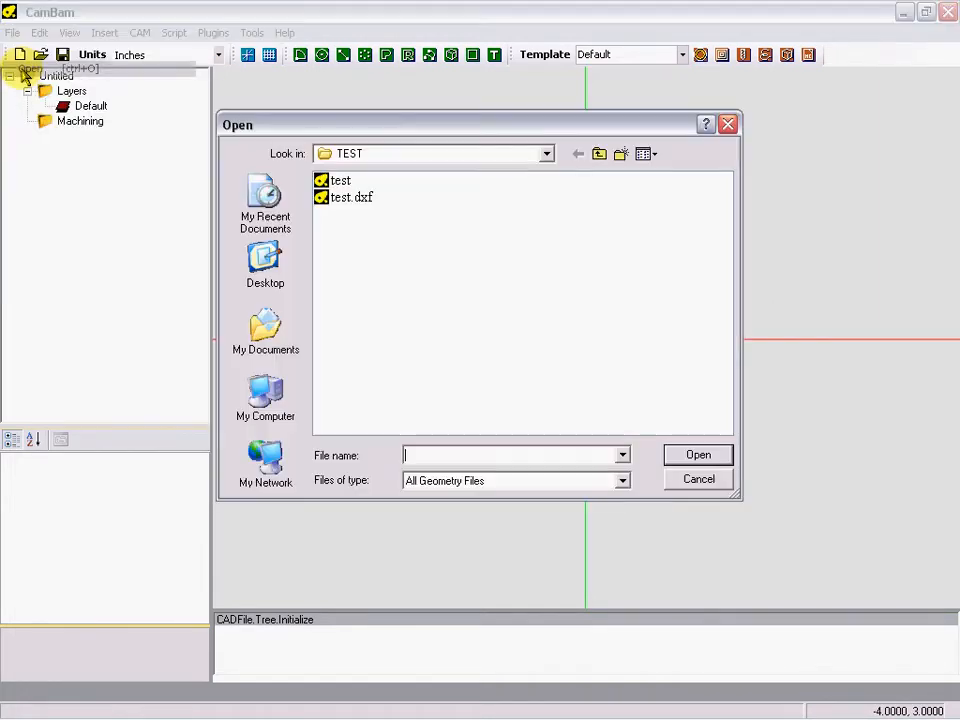
click(546, 152)
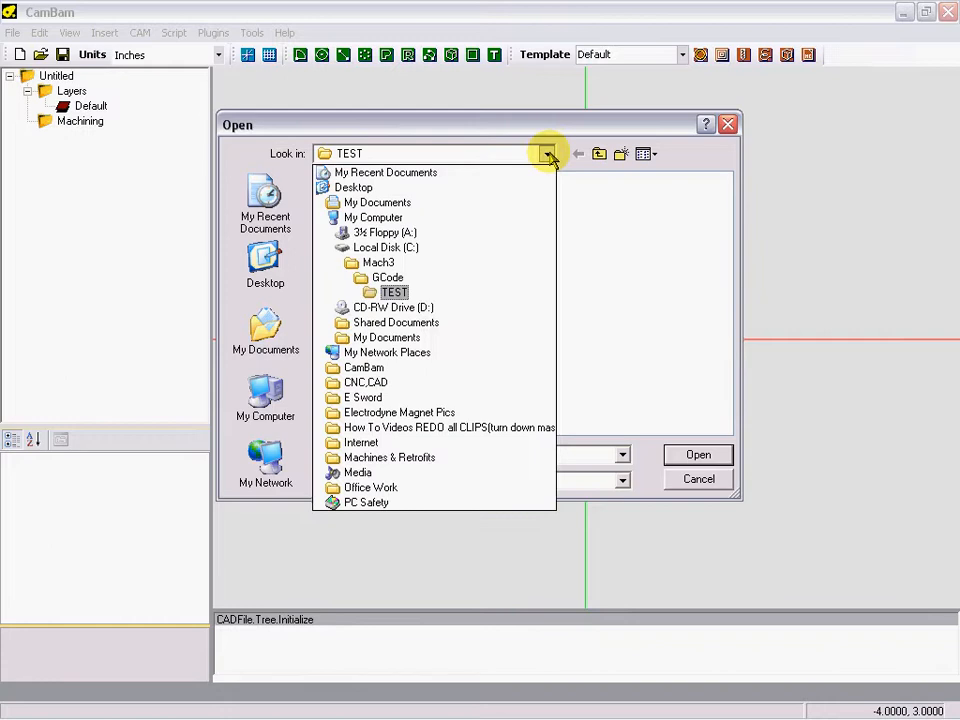
click(384, 248)
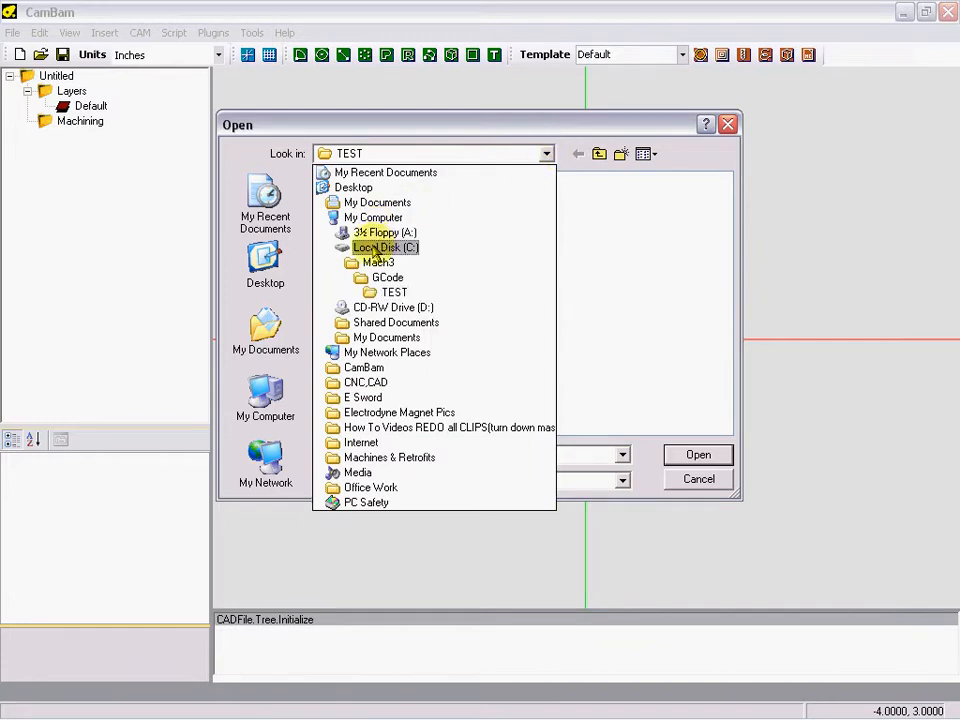
click(384, 248)
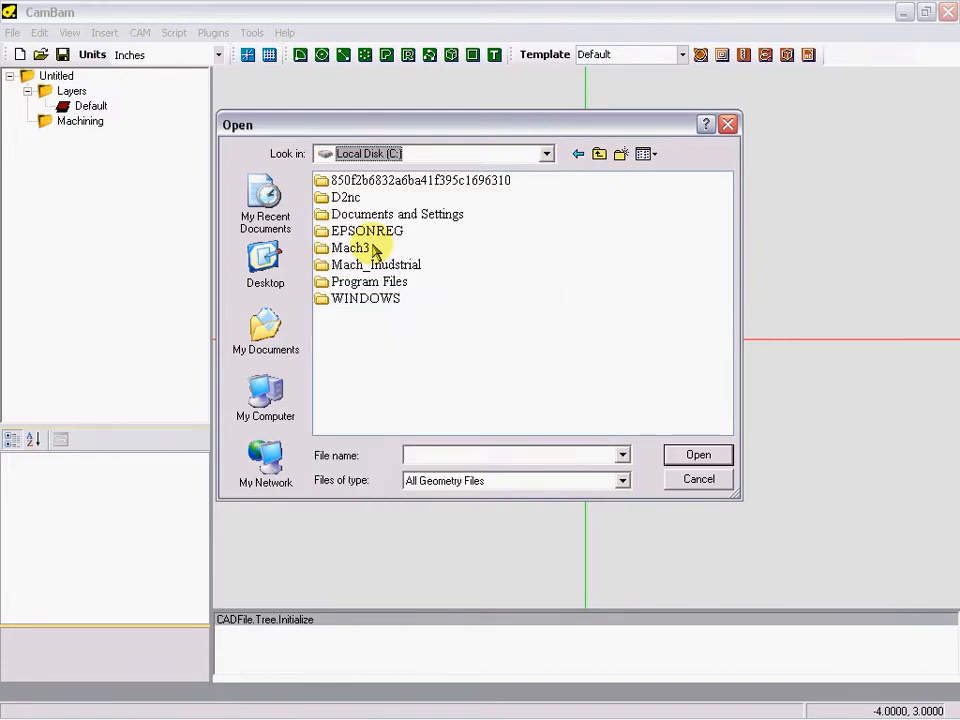
double_click(350, 248)
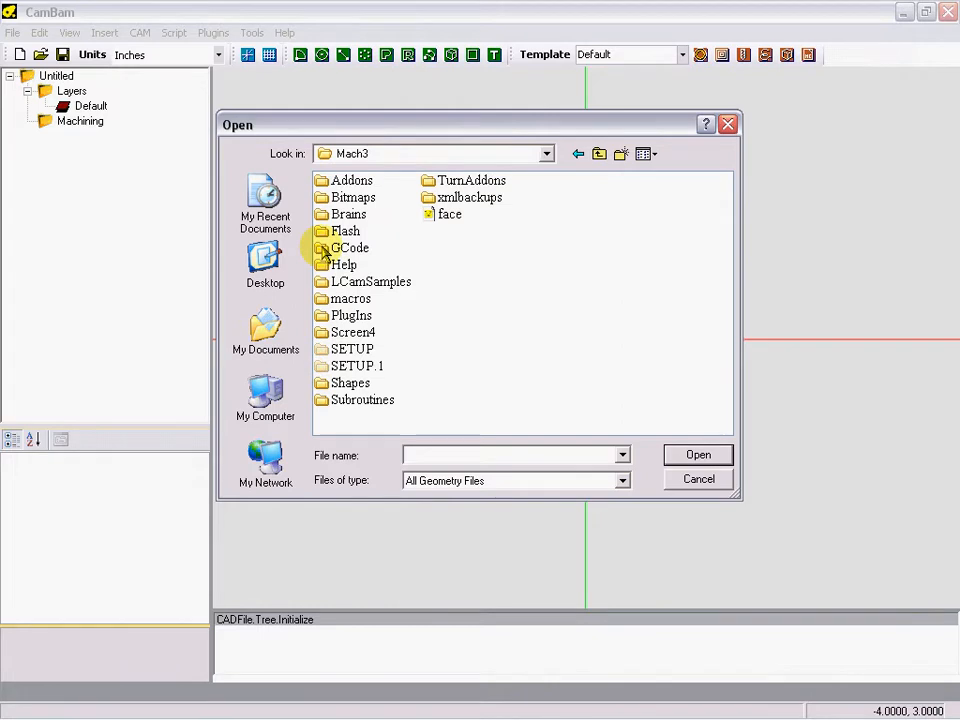
double_click(352, 248)
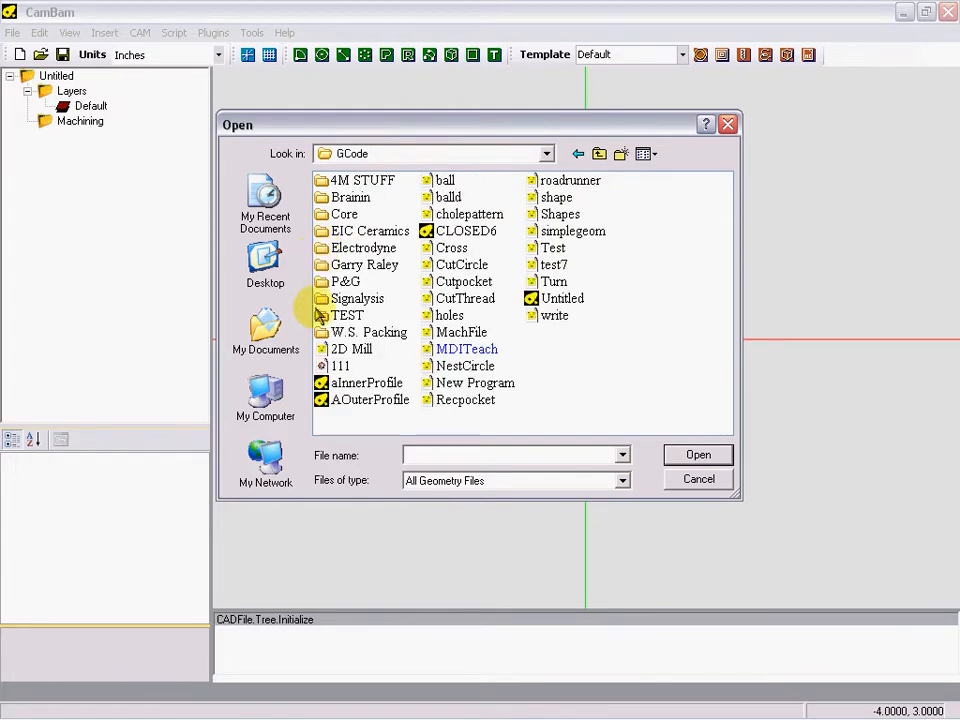
mouse_move(348, 316)
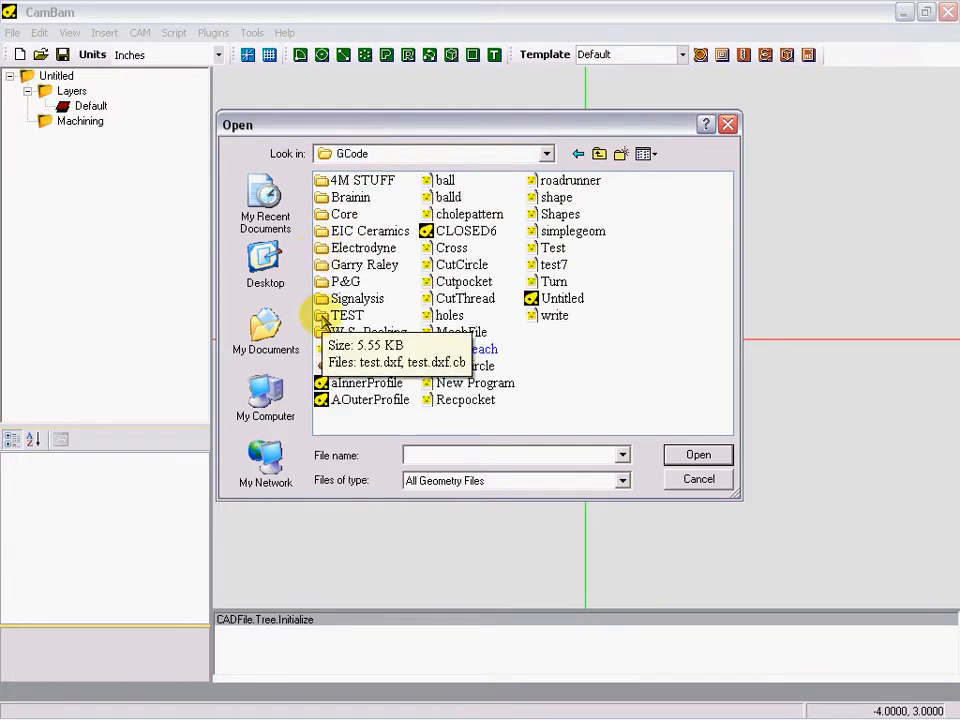
double_click(344, 314)
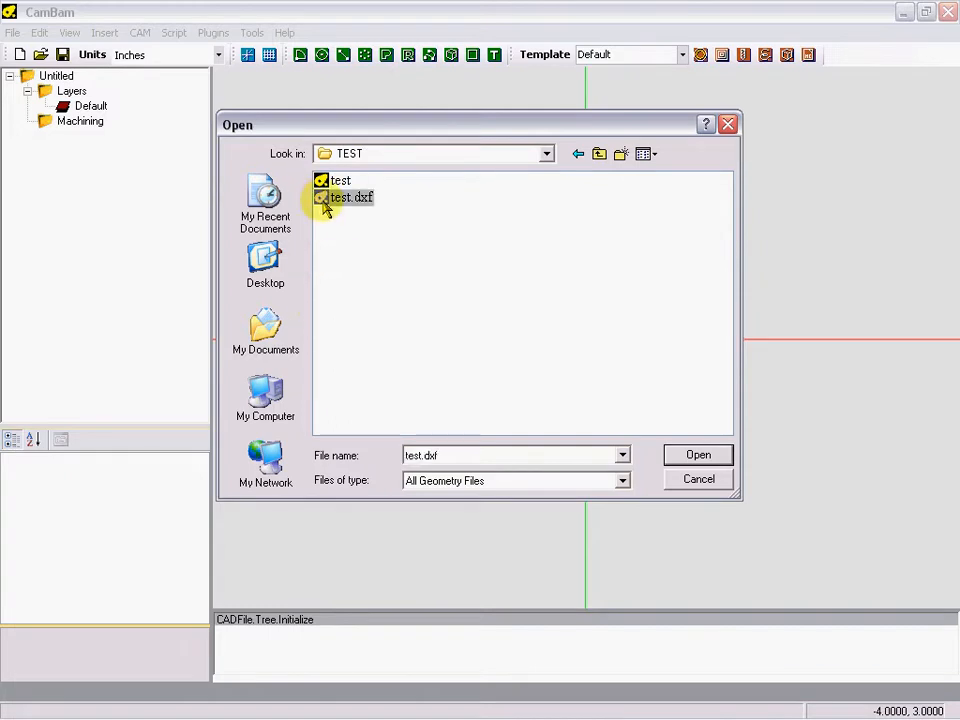
click(698, 454)
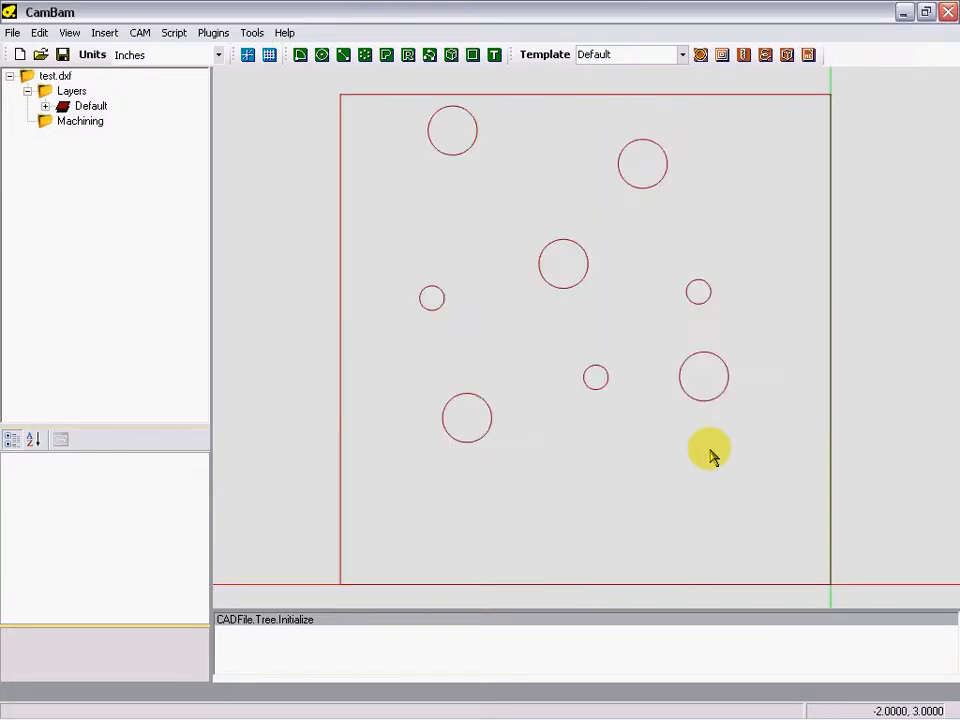
mouse_move(460, 182)
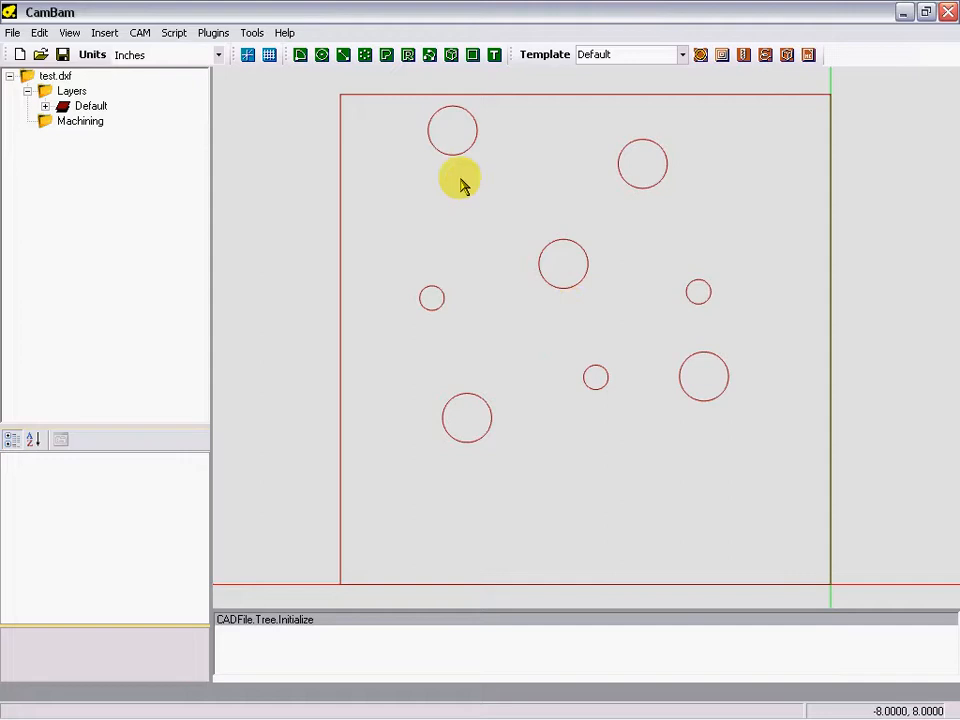
mouse_move(428, 120)
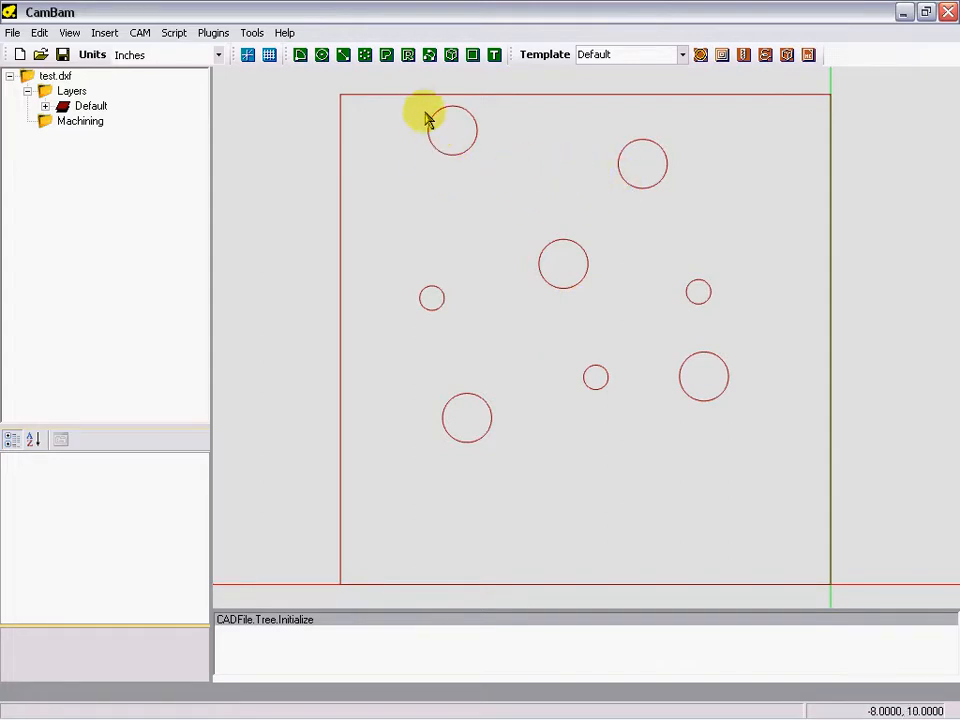
mouse_move(396, 138)
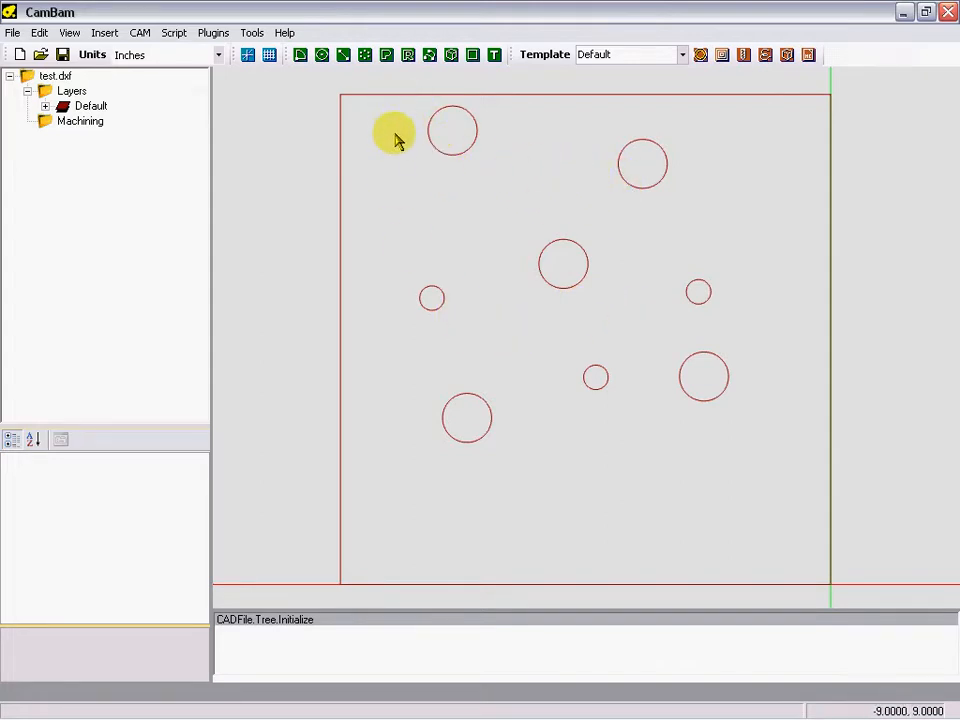
mouse_move(464, 156)
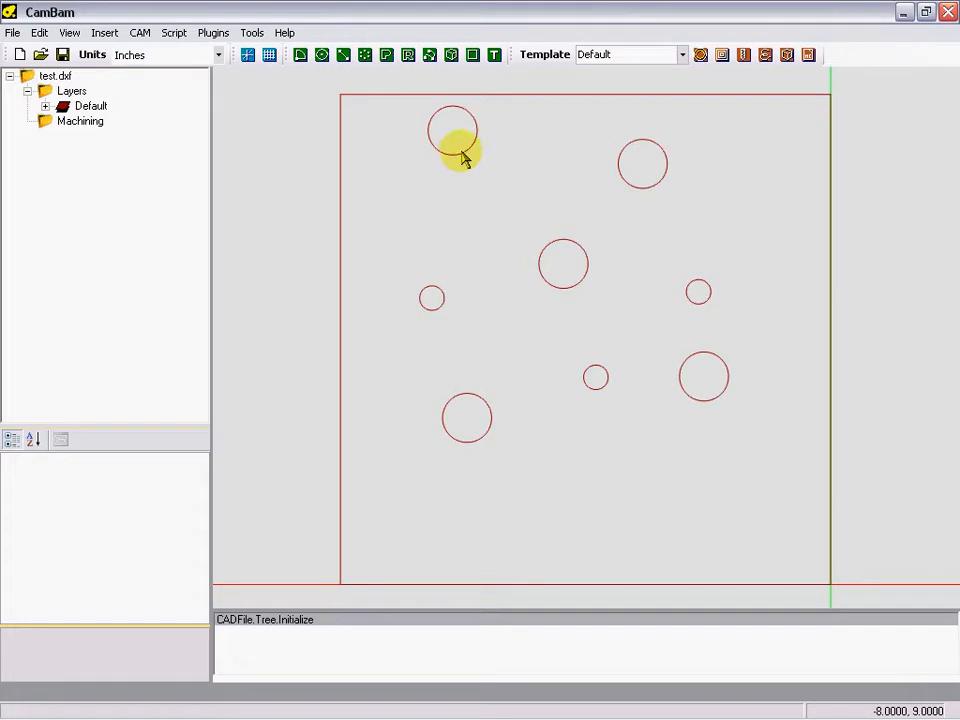
Step: Select the top-left circle, whose properties show a diameter of 1
click(452, 130)
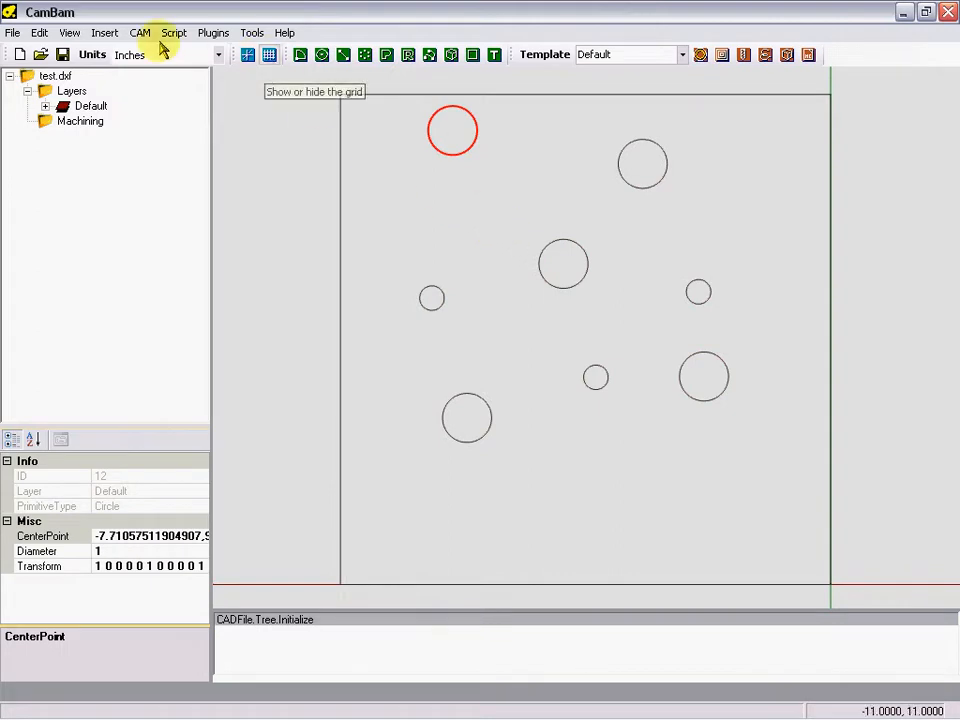
Step: Insert a centre point list on the top-left circle and select it for machining
click(104, 32)
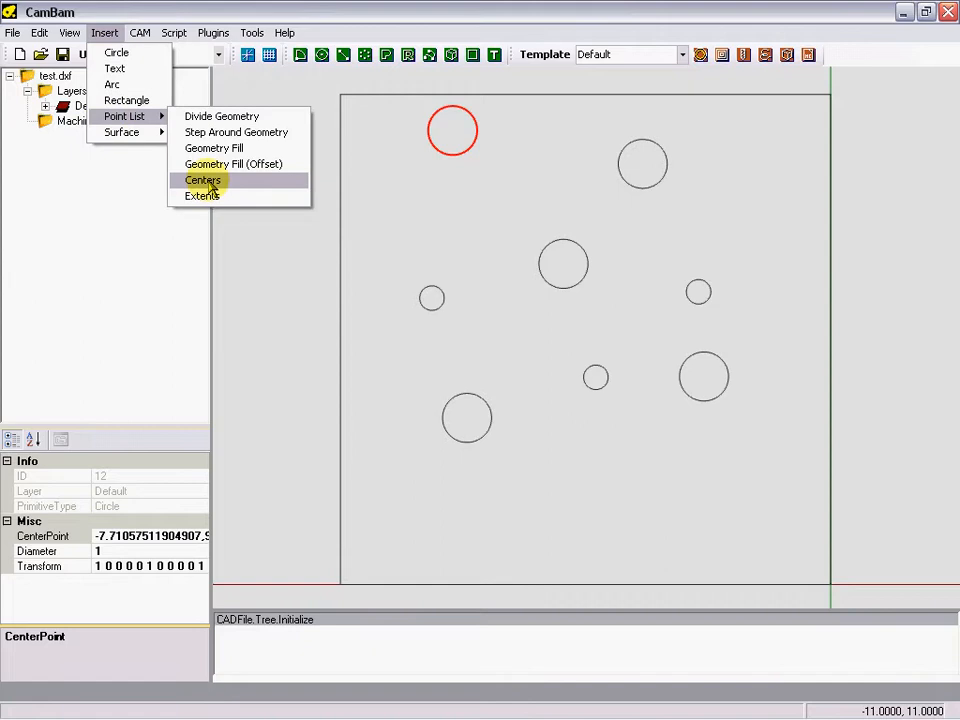
click(202, 180)
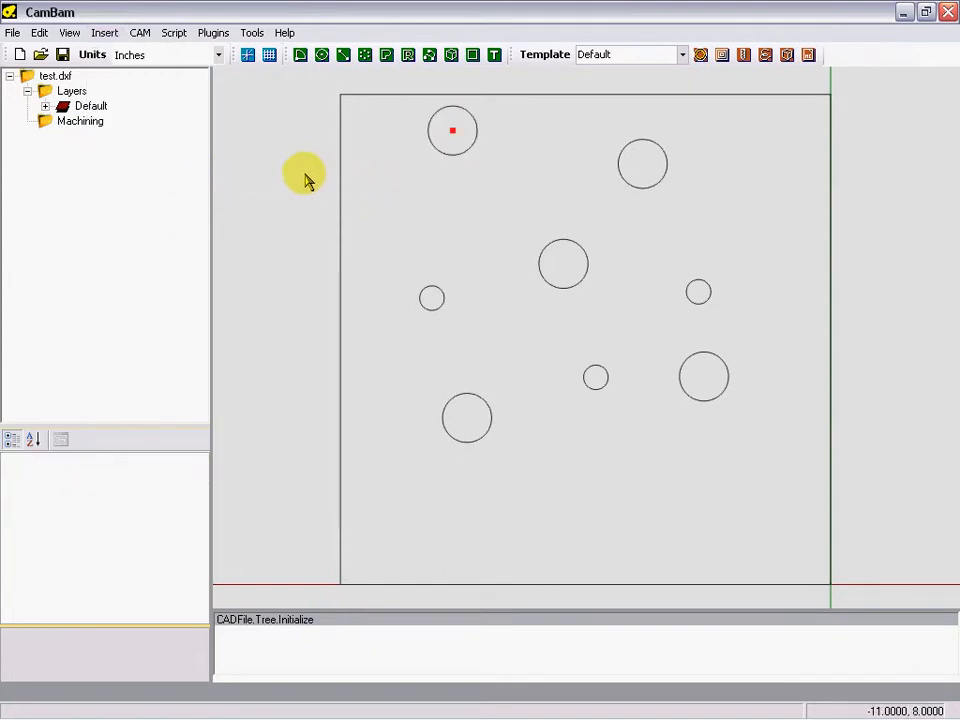
click(452, 130)
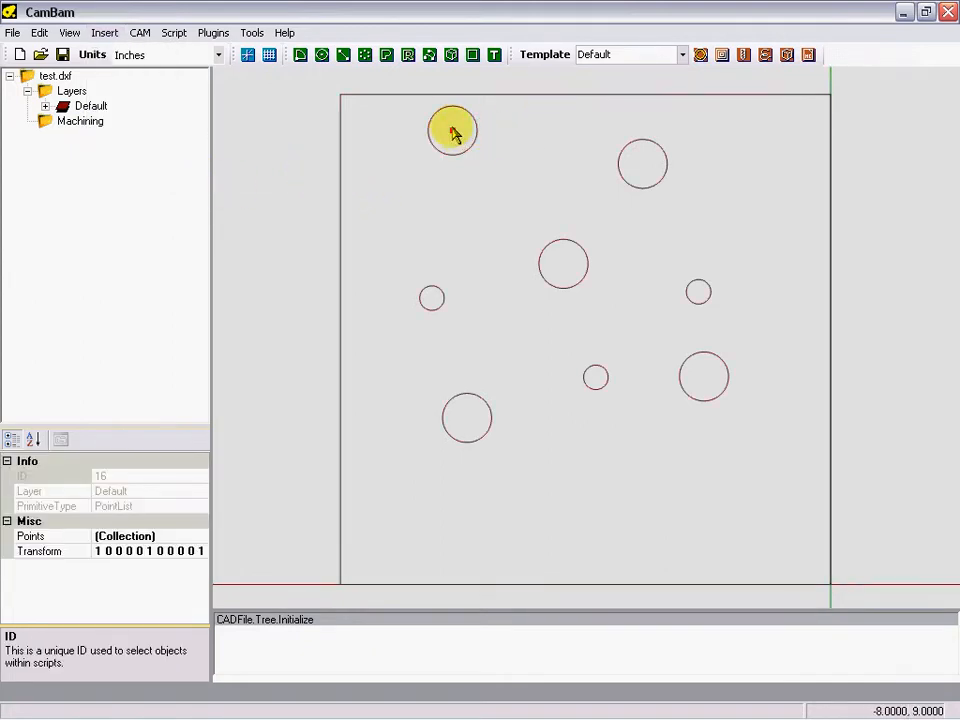
click(140, 32)
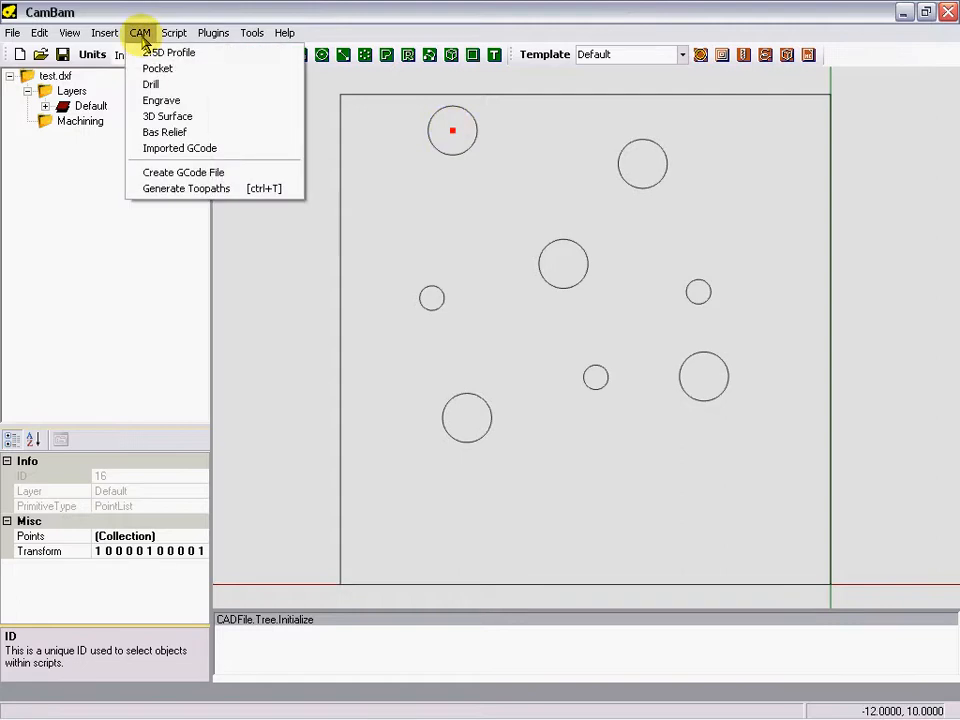
mouse_move(152, 84)
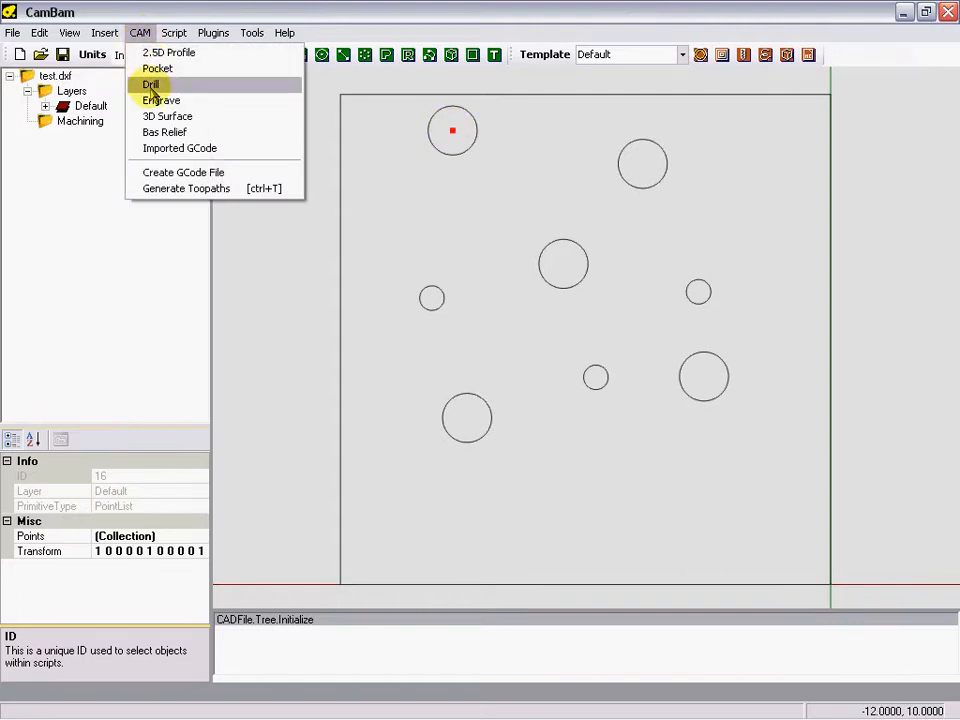
Step: Create a Drill operation on the centre point with a target depth of -0.25
click(152, 84)
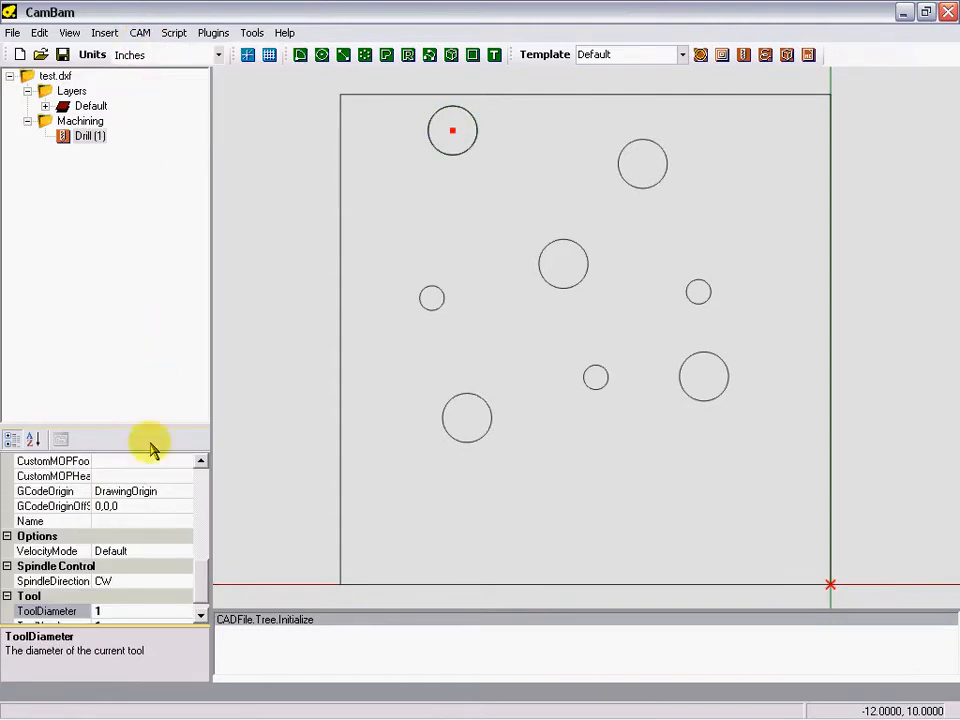
scroll(down, 3)
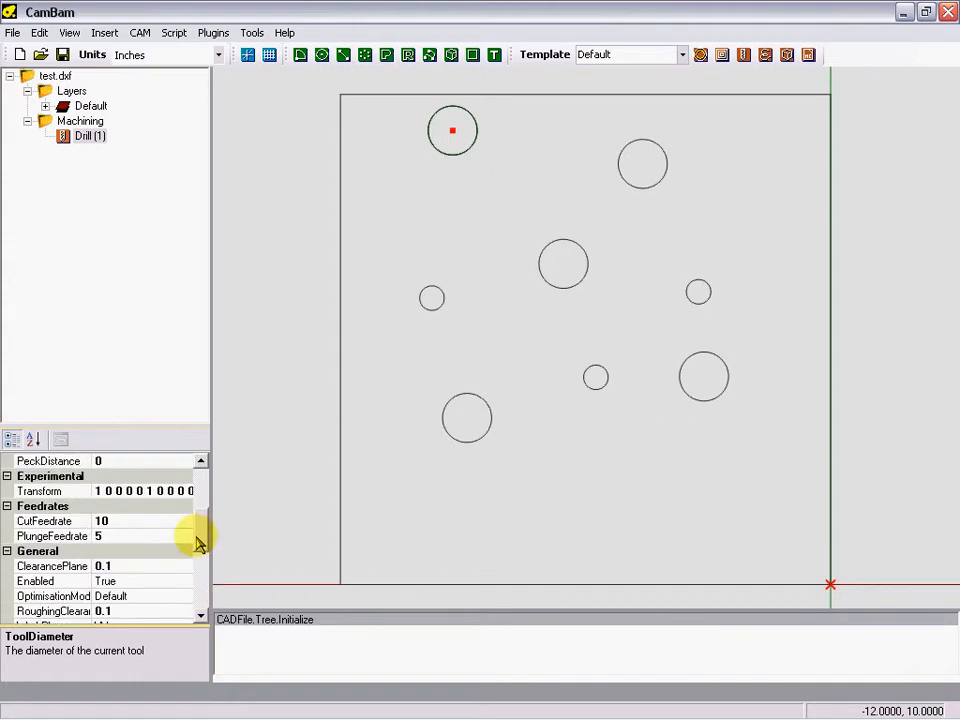
scroll(up, 3)
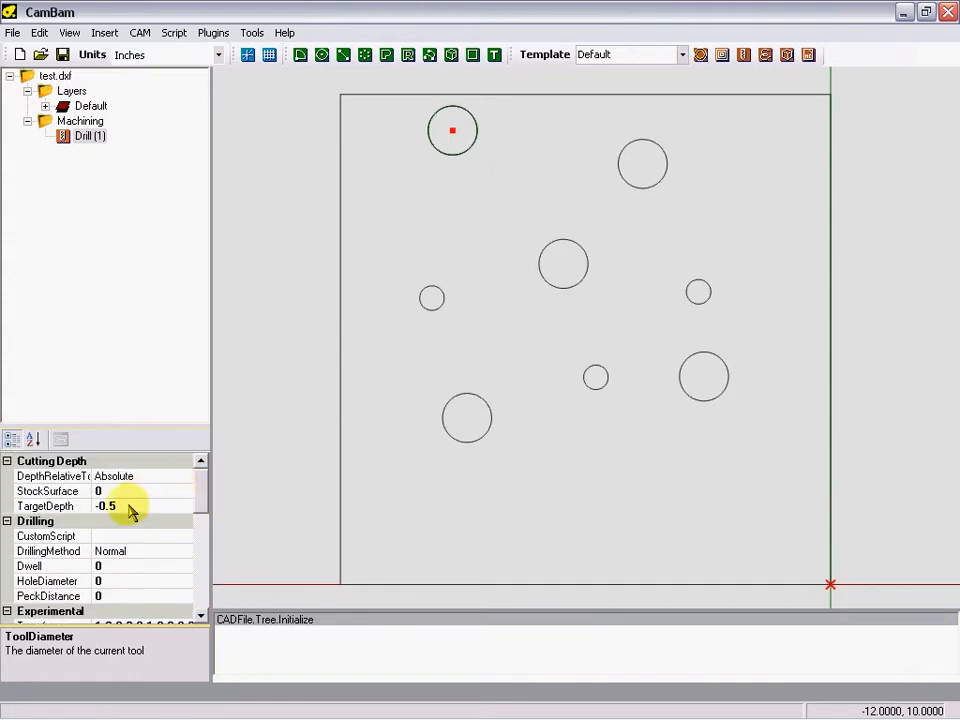
click(46, 506)
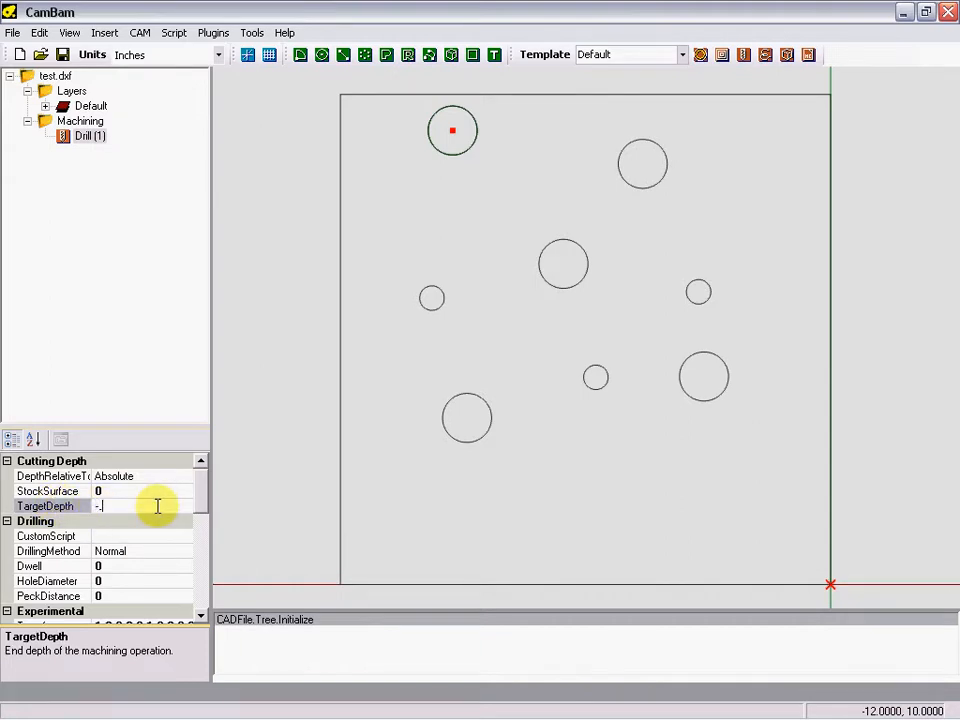
text(-0.25)
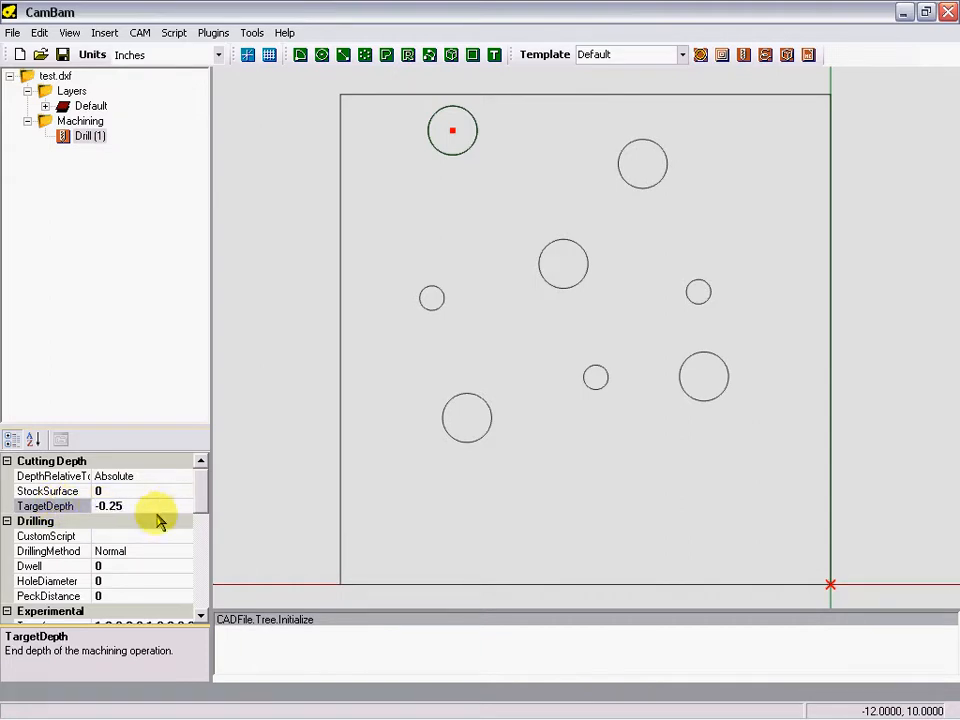
mouse_move(80, 560)
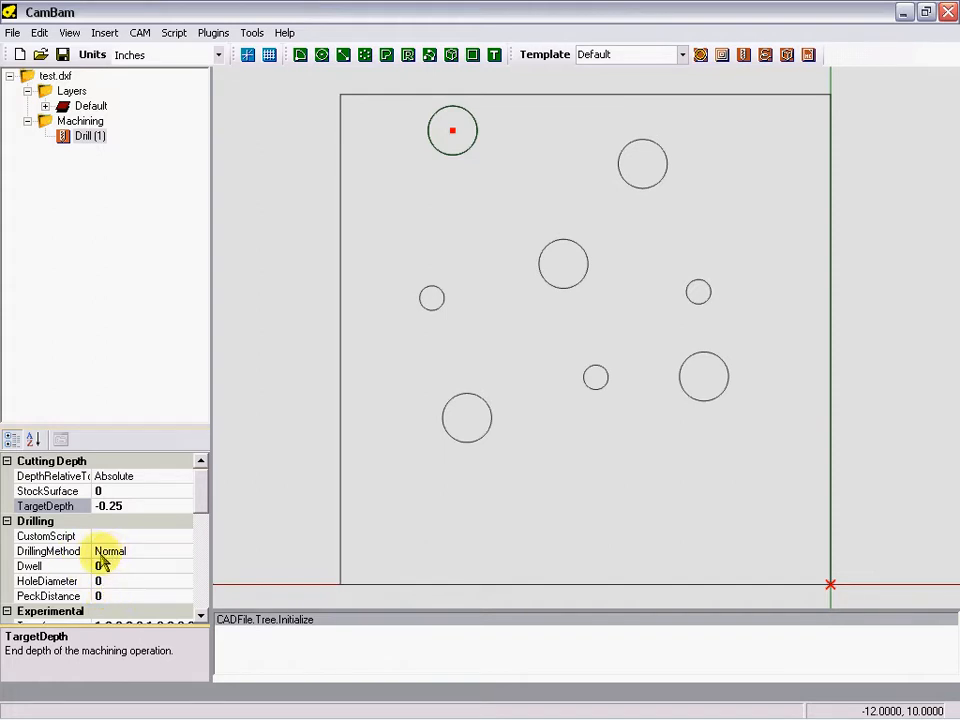
mouse_move(108, 604)
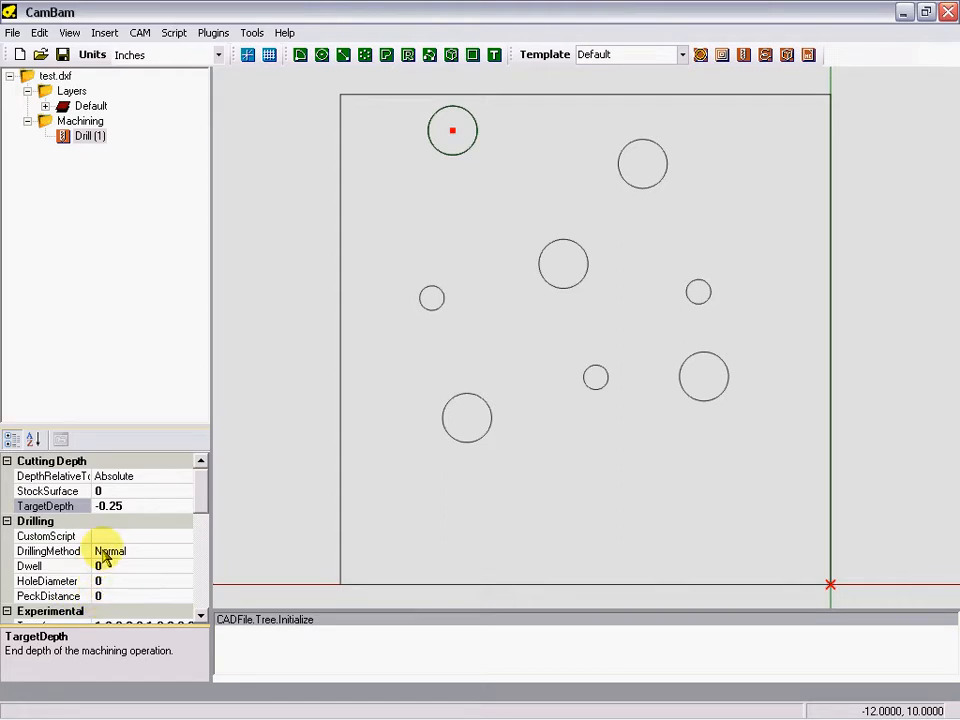
mouse_move(100, 596)
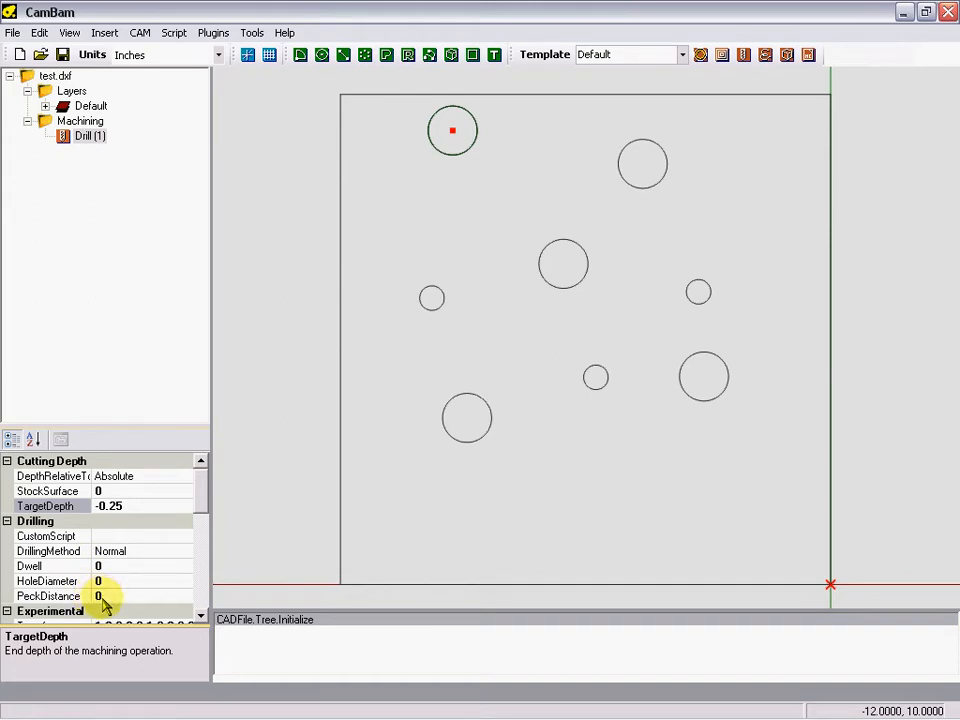
Step: Set the drill operation's peck distance to 0.05
click(140, 596)
text(.)
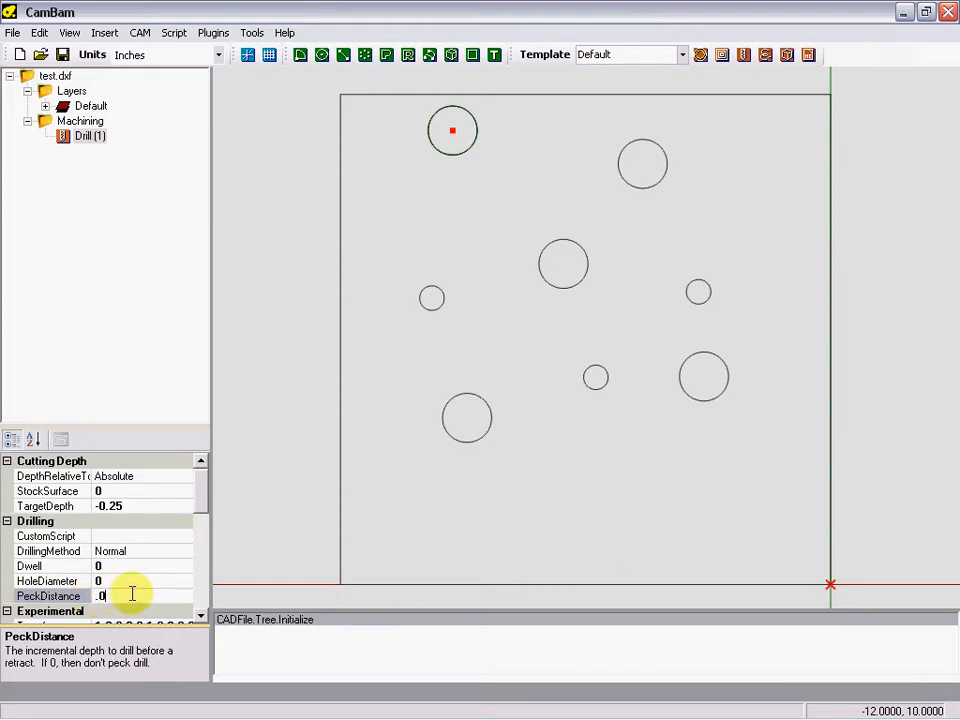
text(0.05)
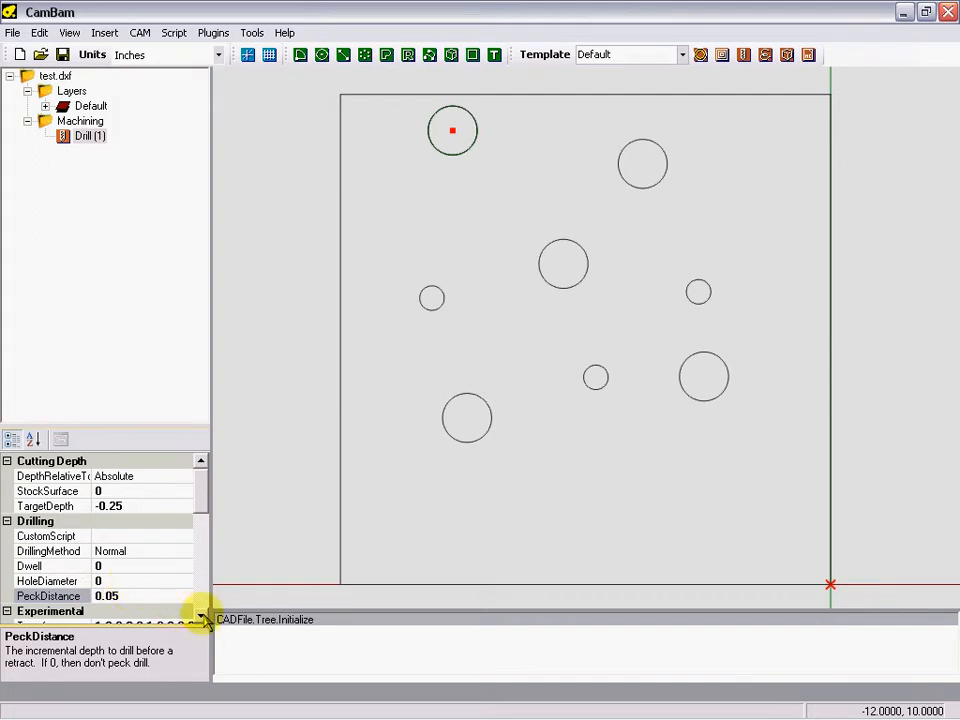
scroll(down, 3)
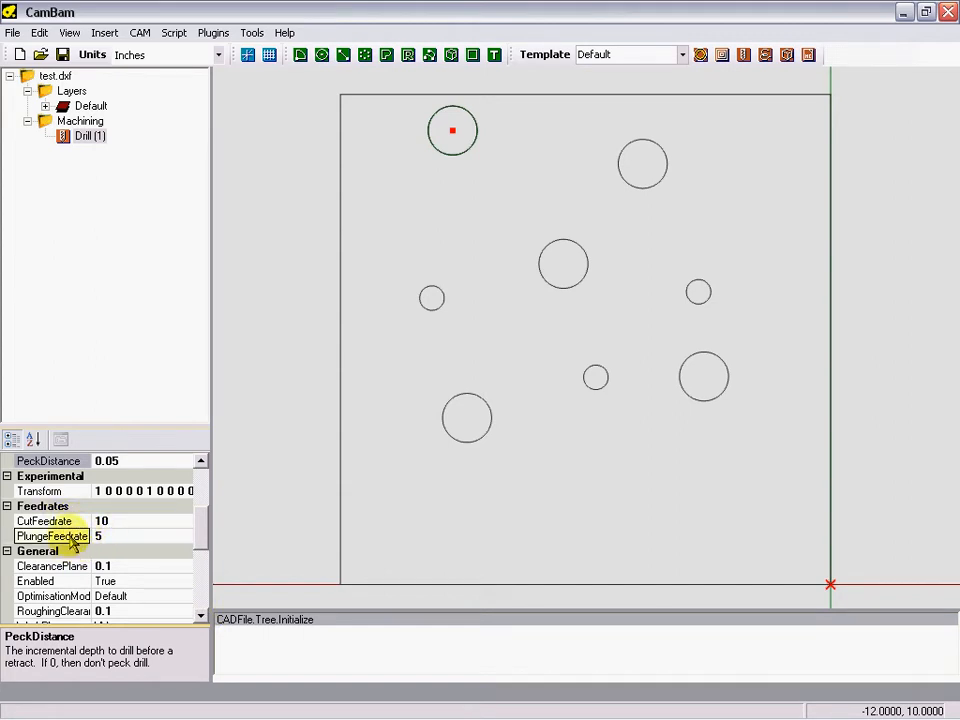
Step: Enter 20 as the drill operation's plunge feed rate
click(52, 536)
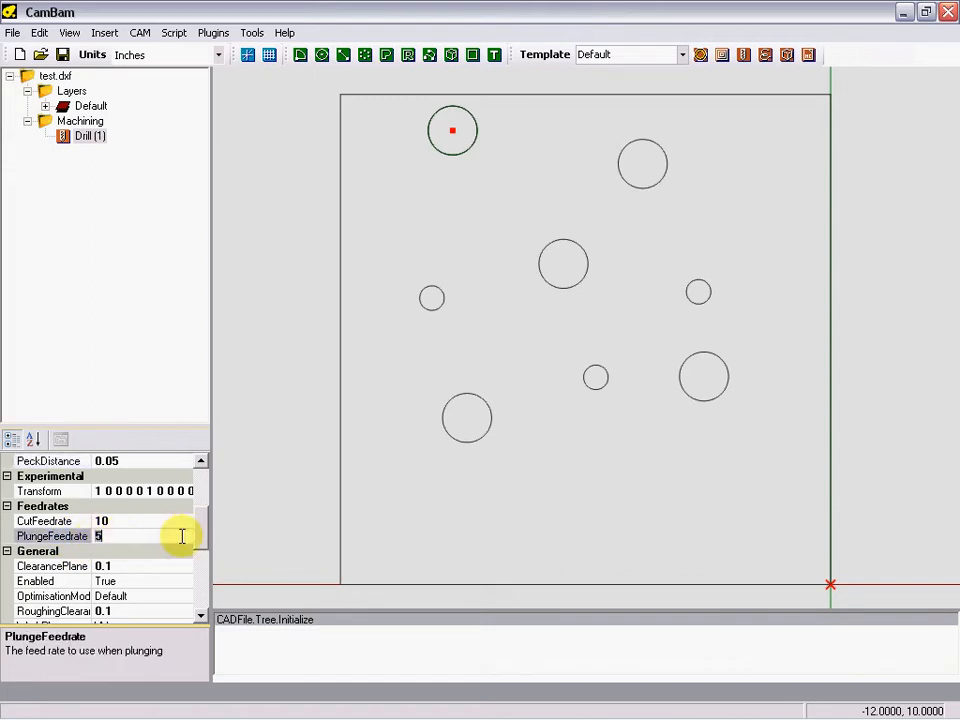
text(20)
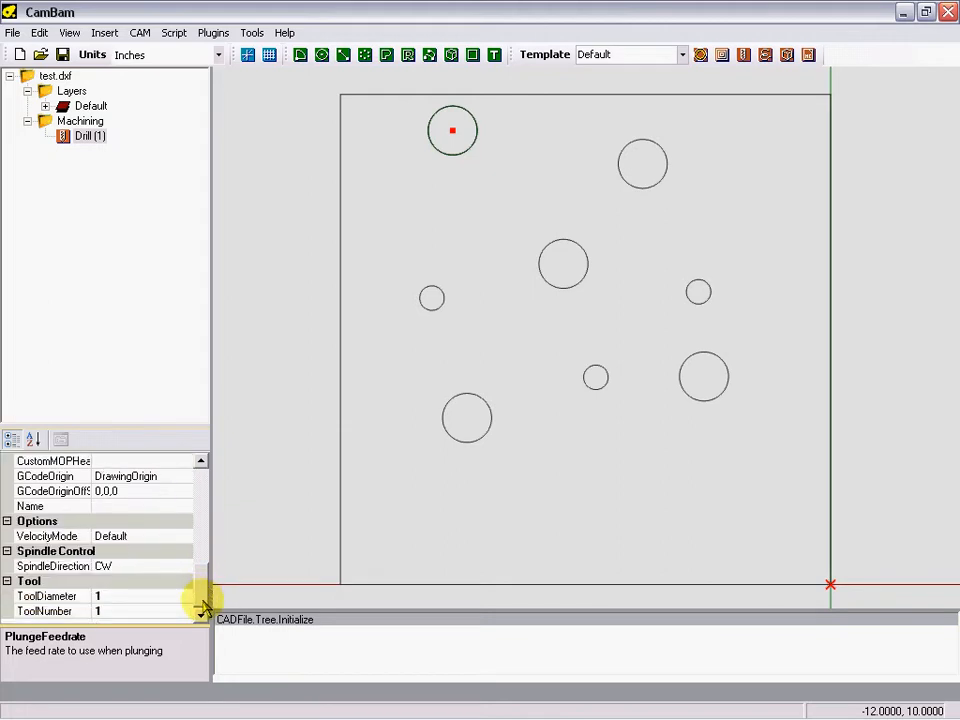
Step: Start replacing the tool diameter of 1 with .25
click(52, 566)
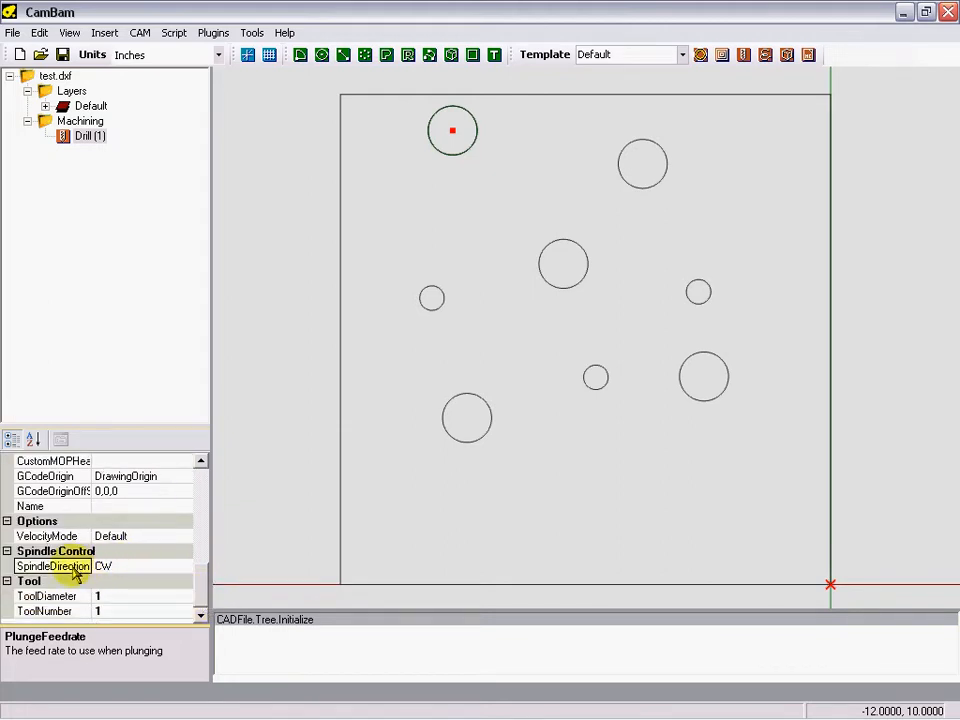
click(52, 596)
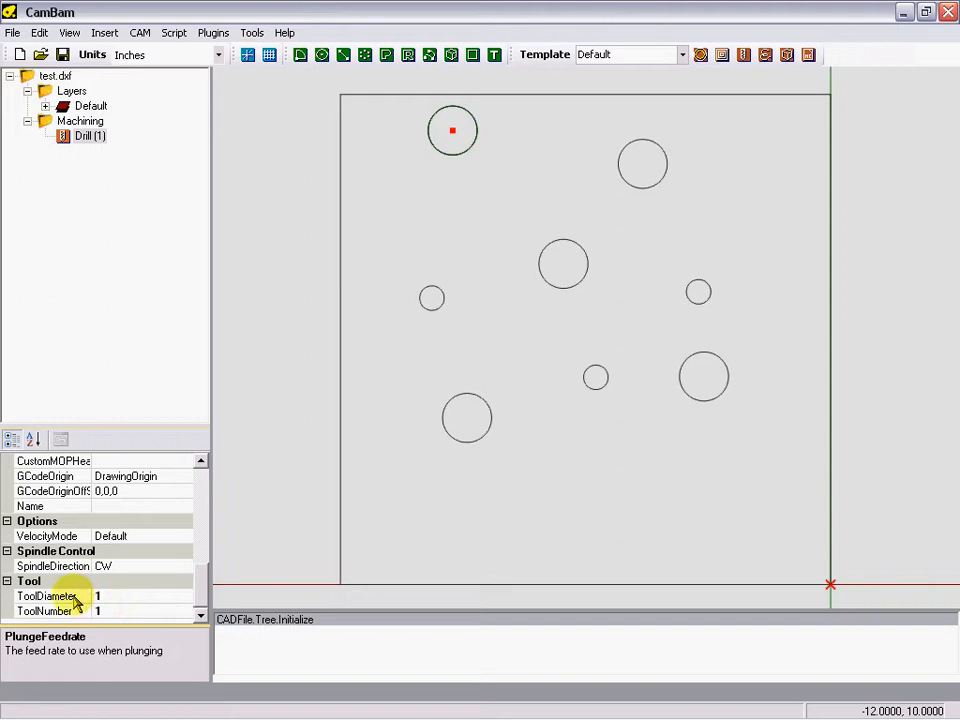
click(140, 596)
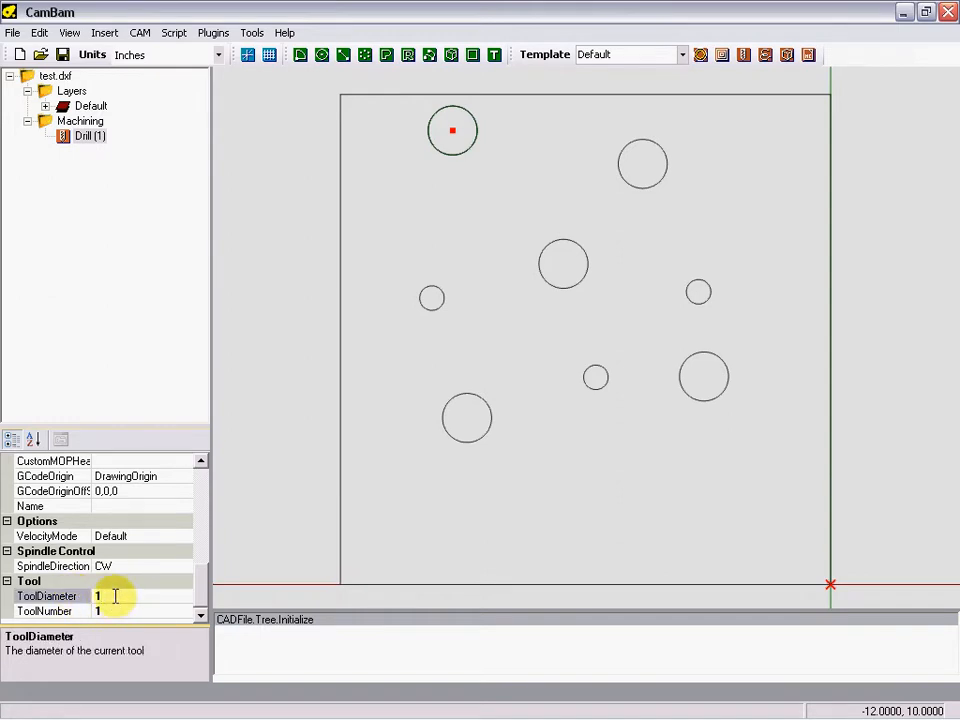
text(.25)
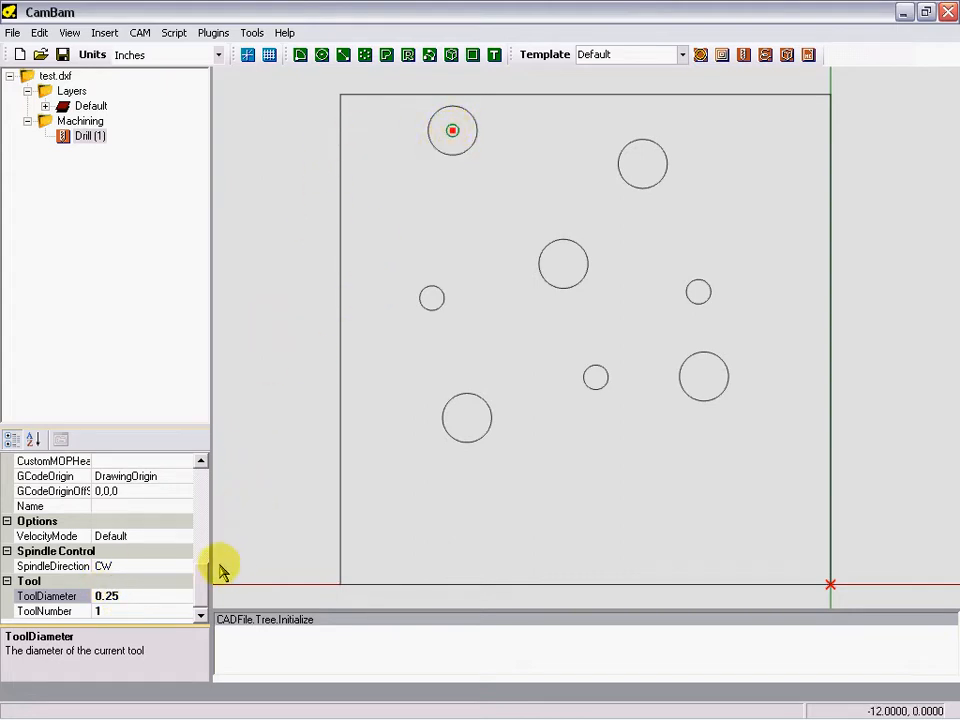
Step: Confirm the 0.25 tool diameter and bring up the Drill operation's action menu
click(84, 136)
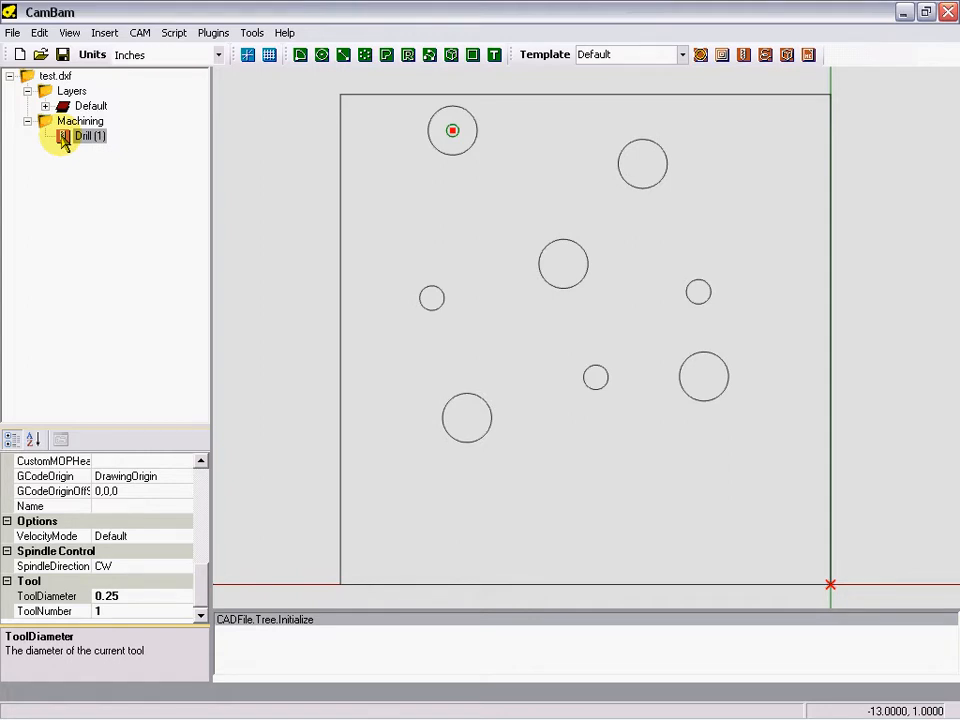
right_click(88, 136)
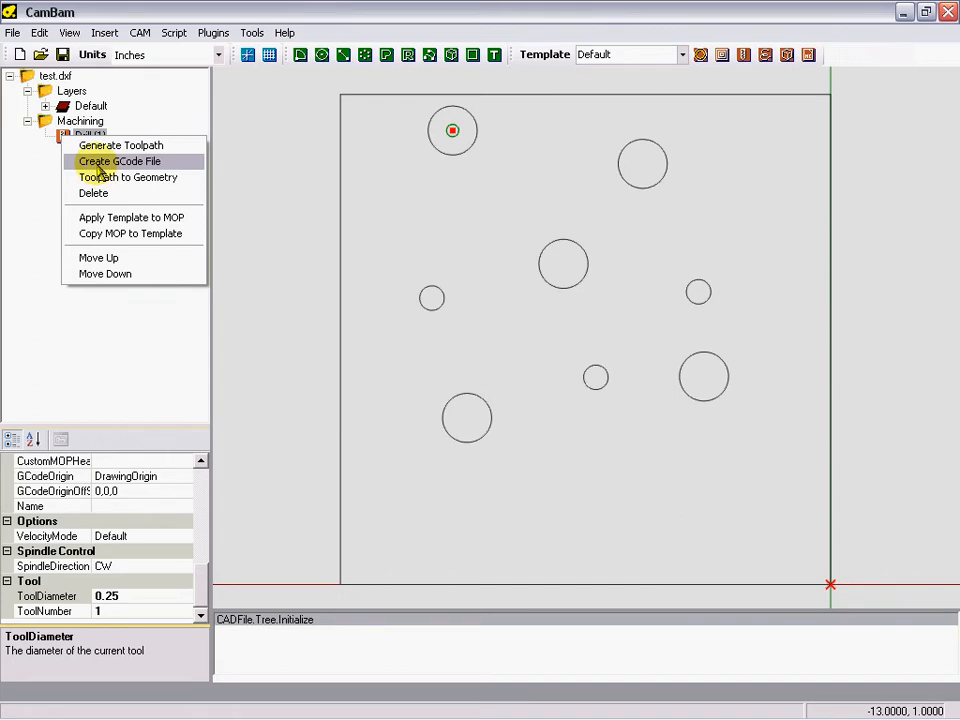
Step: Export the drill G-code to the TEST folder as '.250 G83 Drill'
click(120, 160)
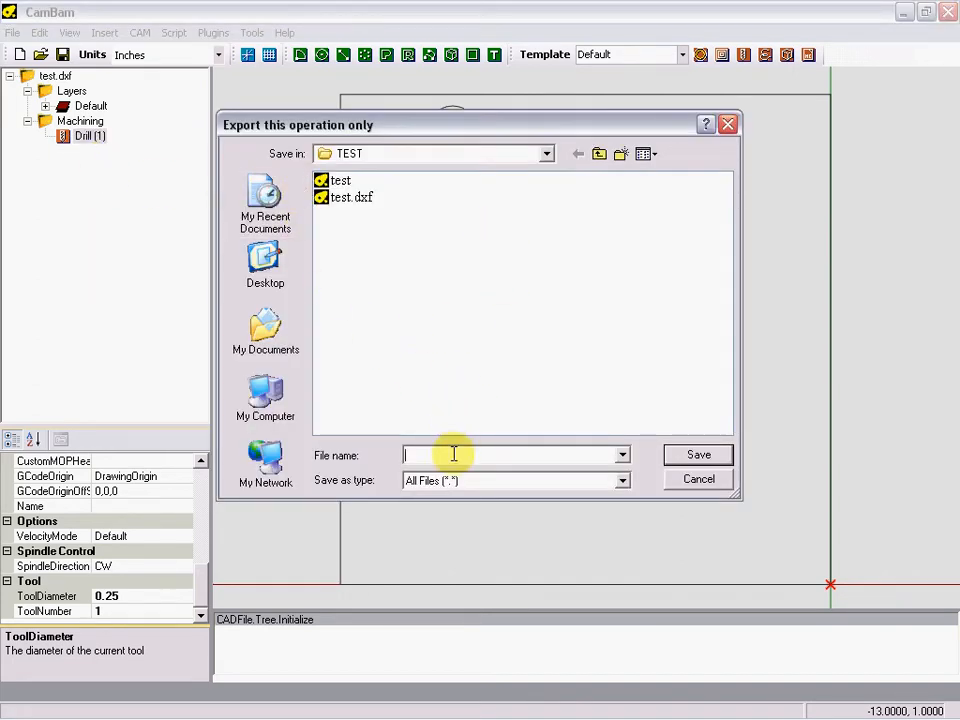
text(.25)
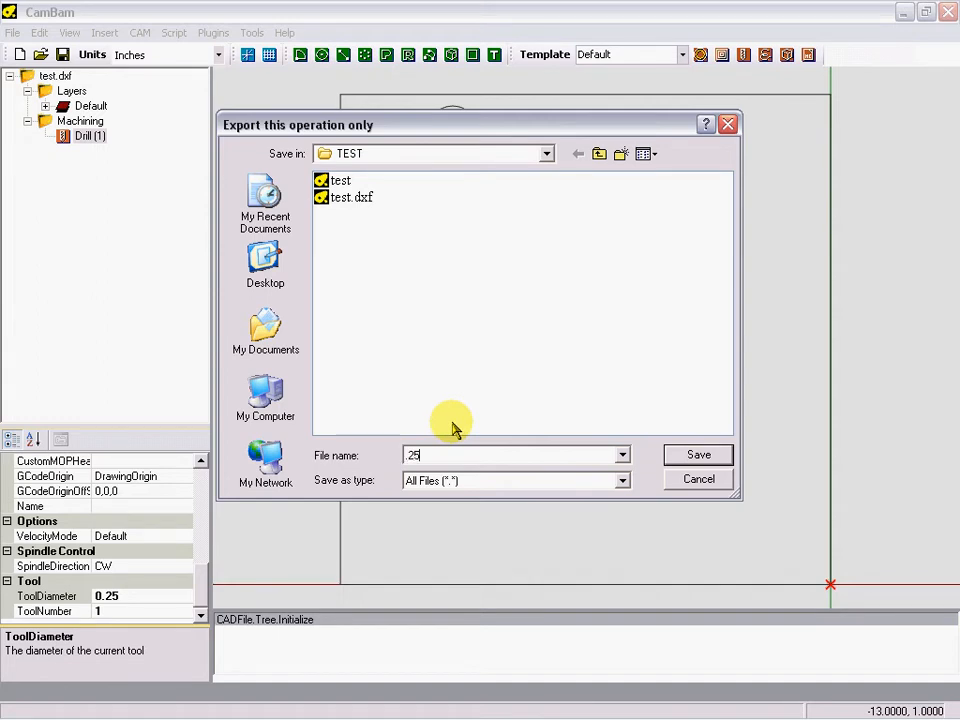
text(0)
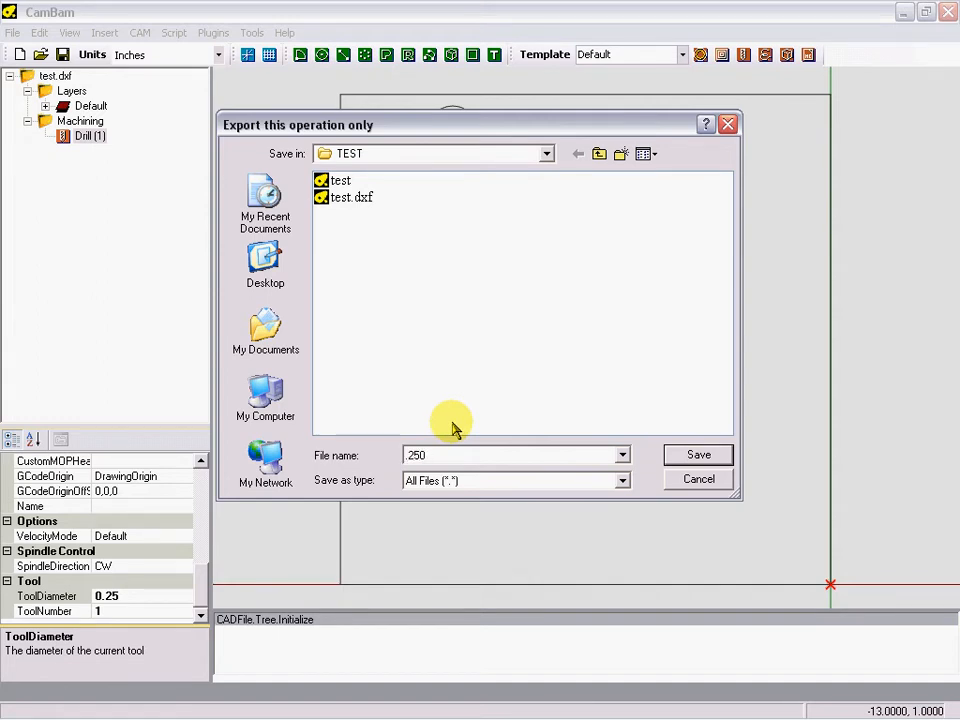
text(G)
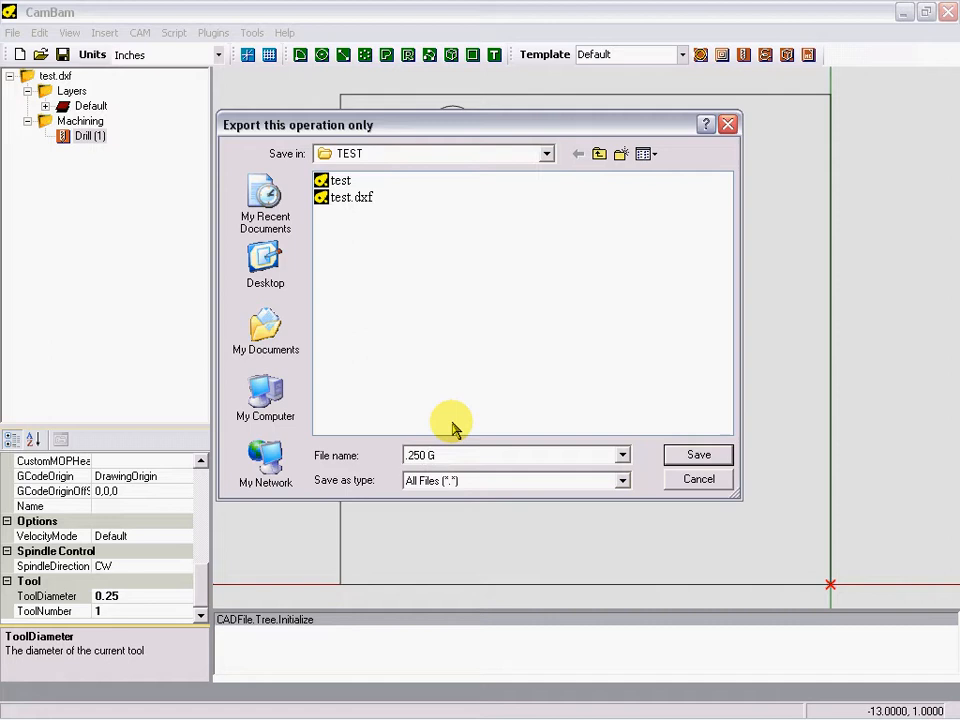
text(83)
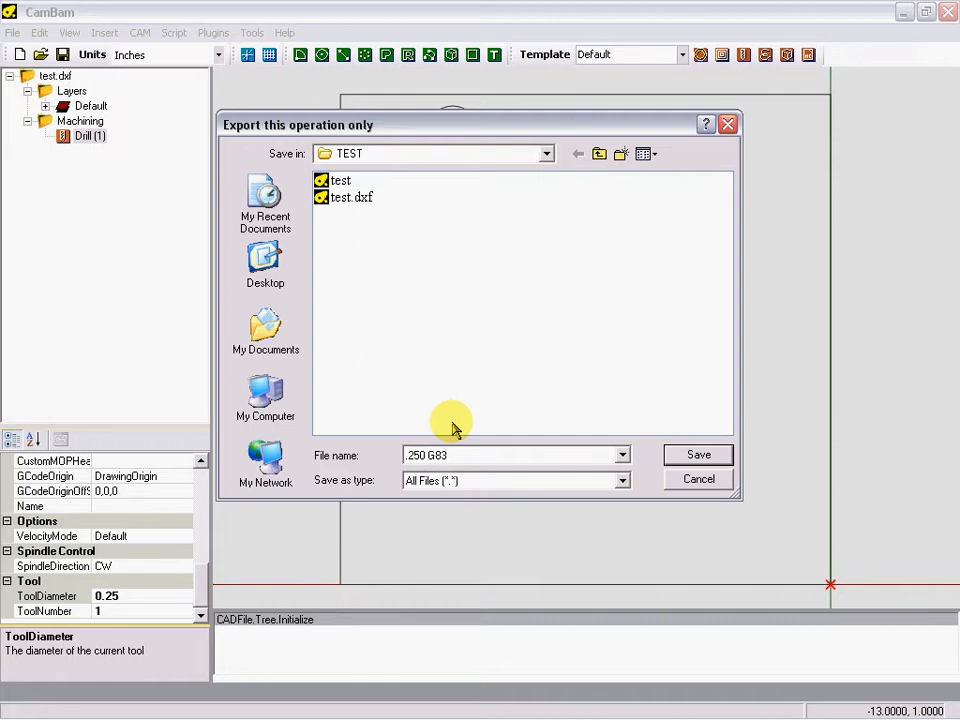
text(Drill)
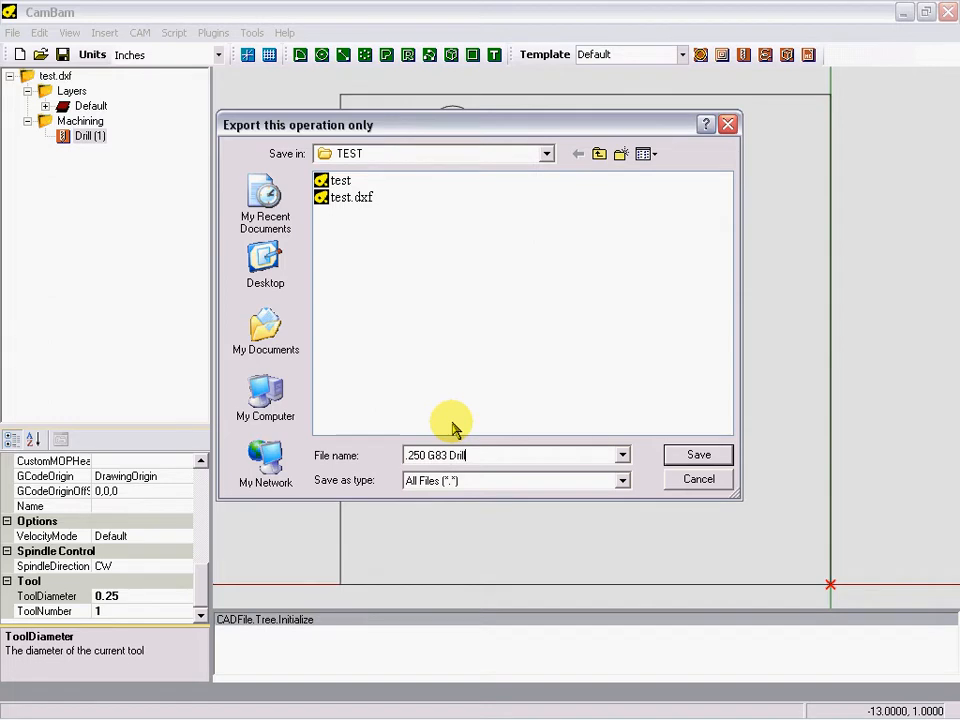
mouse_move(700, 456)
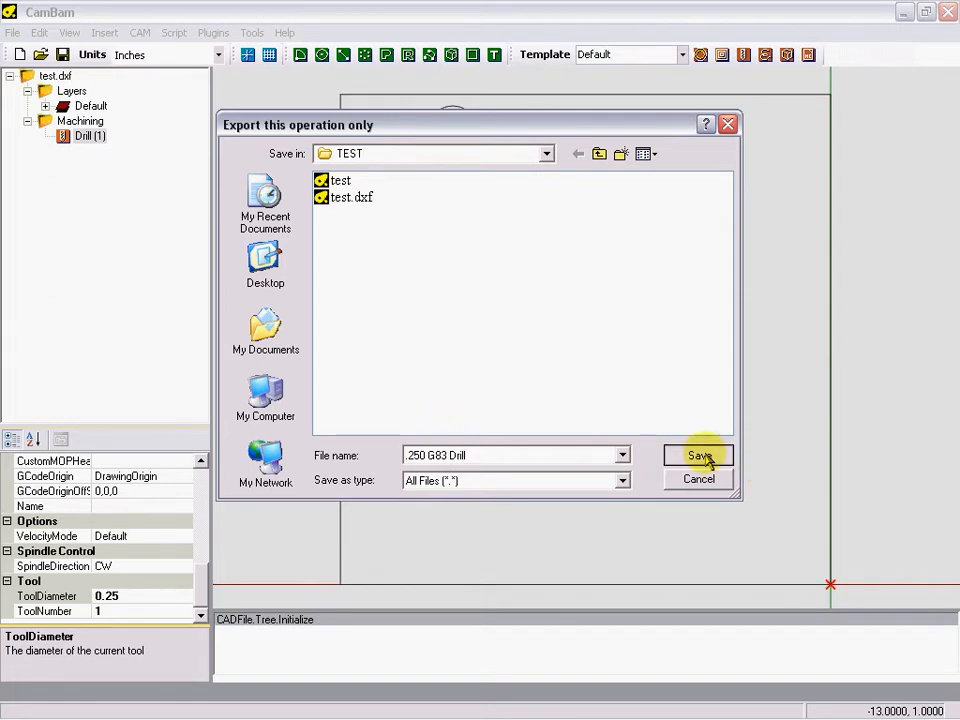
click(700, 456)
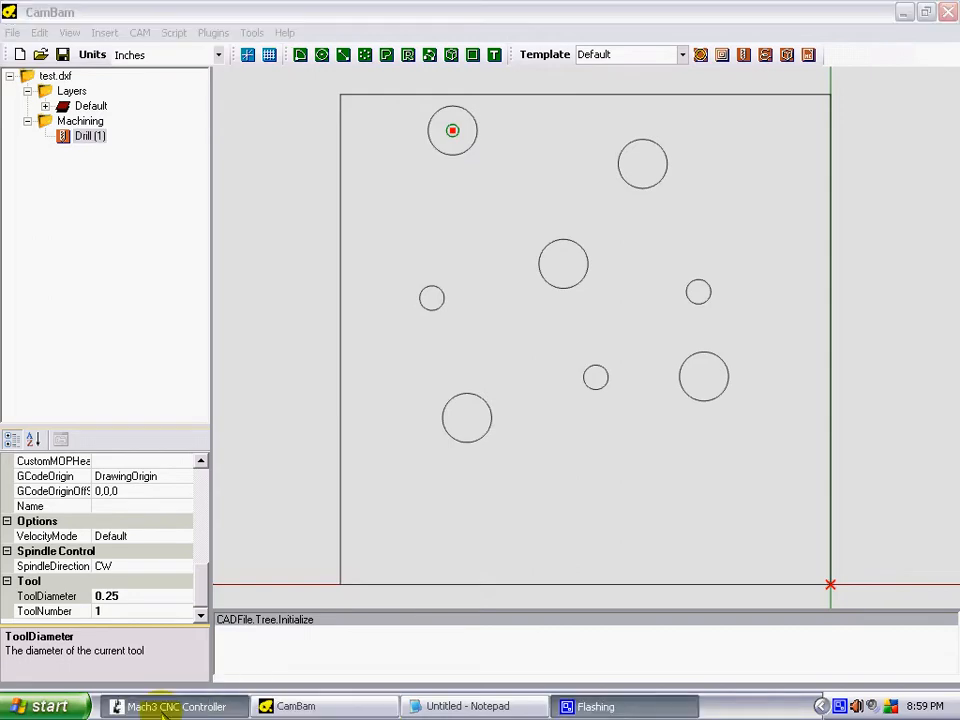
Step: Switch to Mach3 and browse its Load G-Code dialog to Mach3\GCode\TEST
click(176, 706)
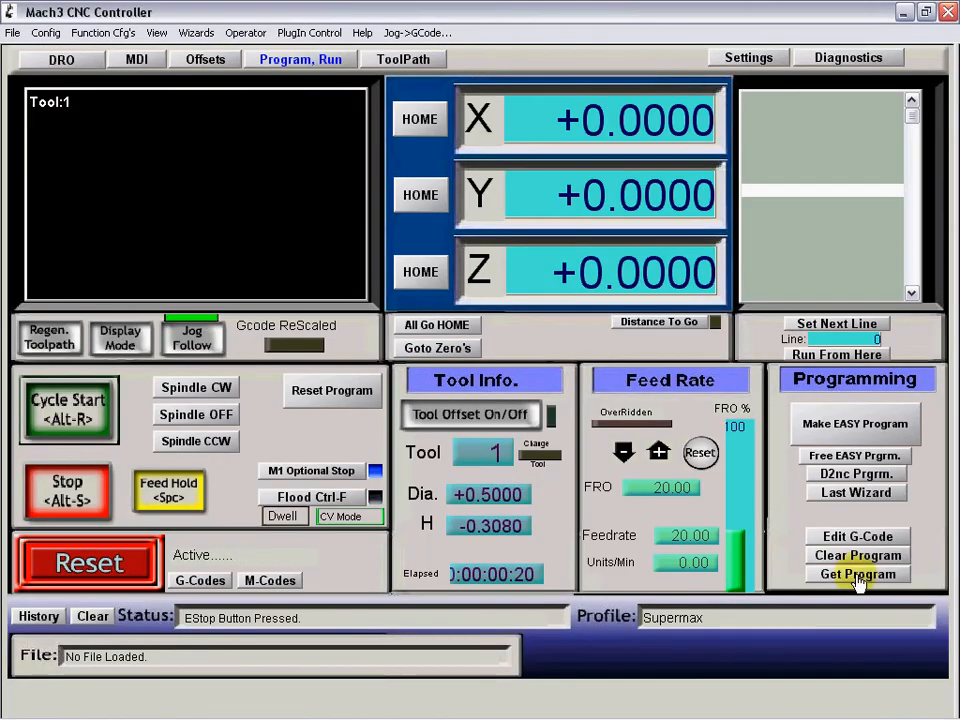
click(856, 574)
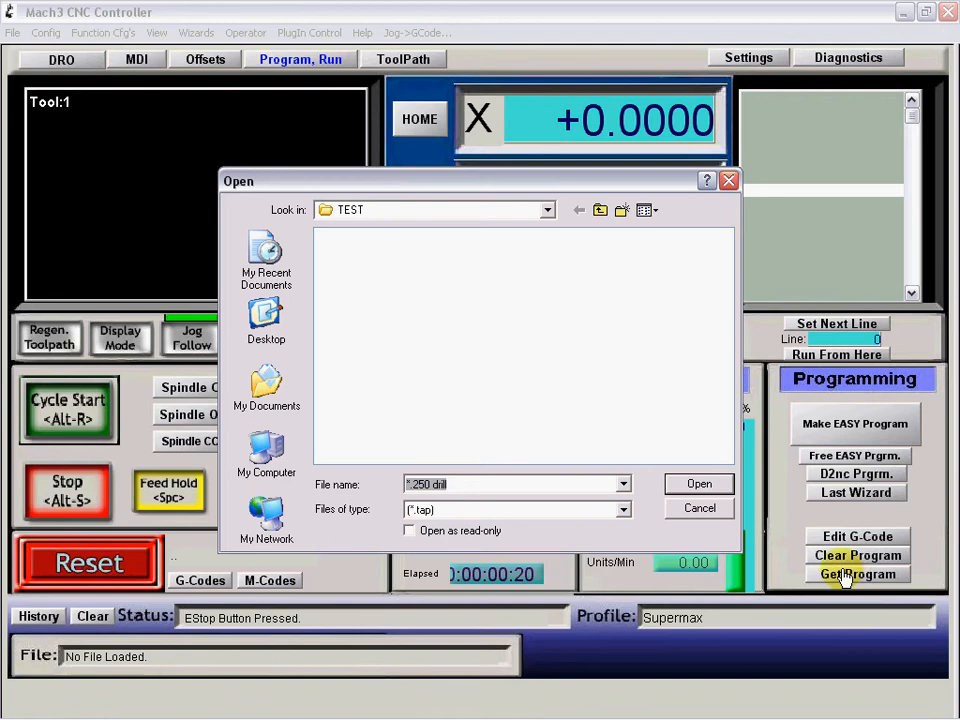
mouse_move(508, 224)
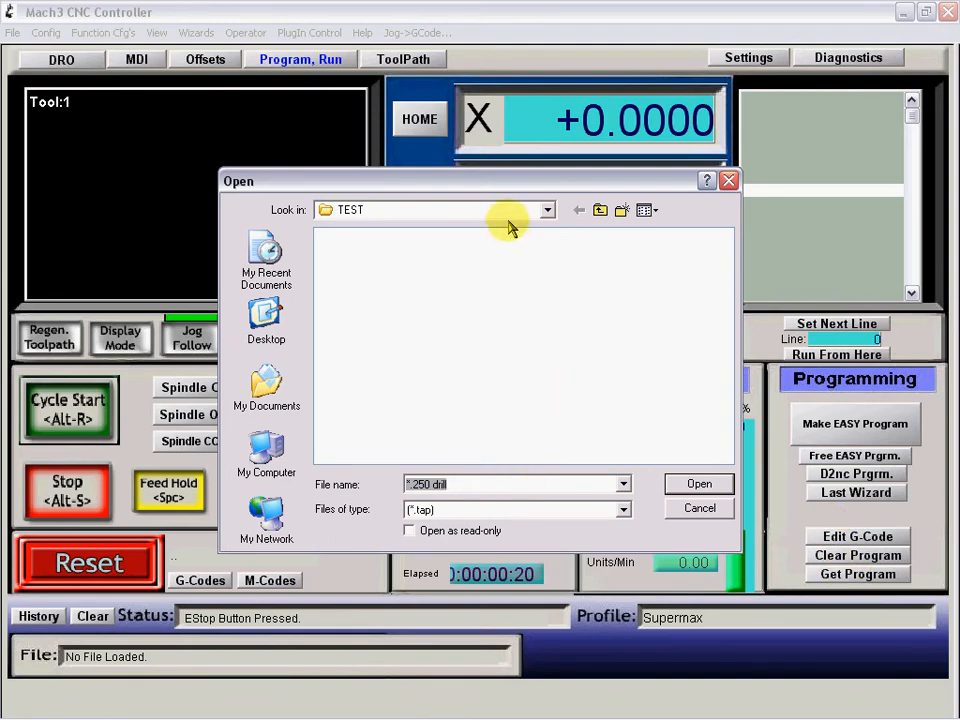
click(546, 210)
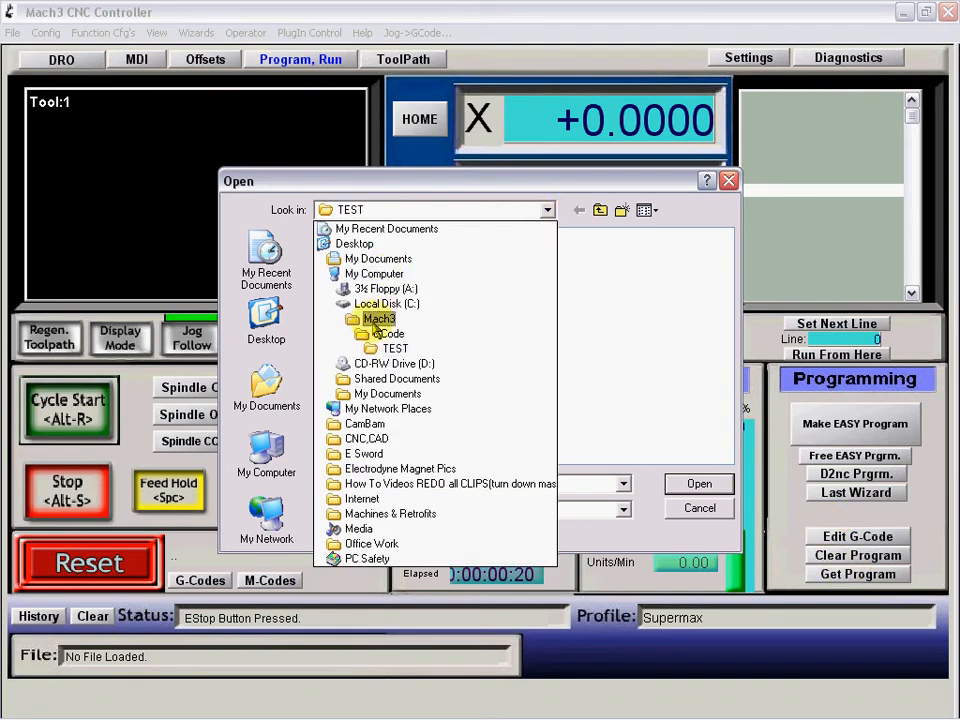
double_click(378, 318)
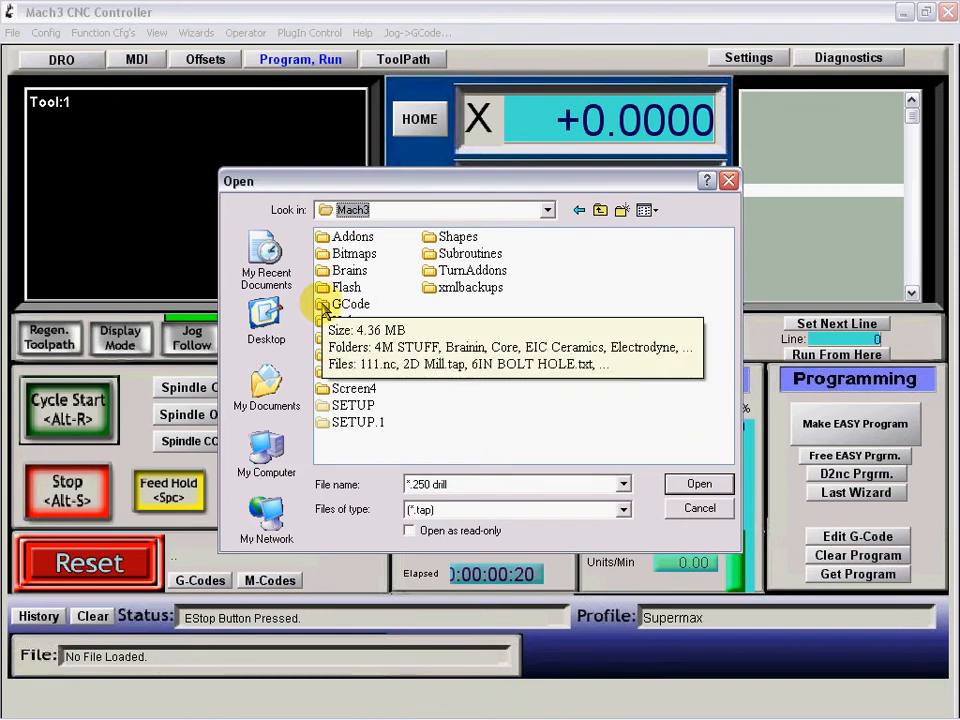
double_click(352, 304)
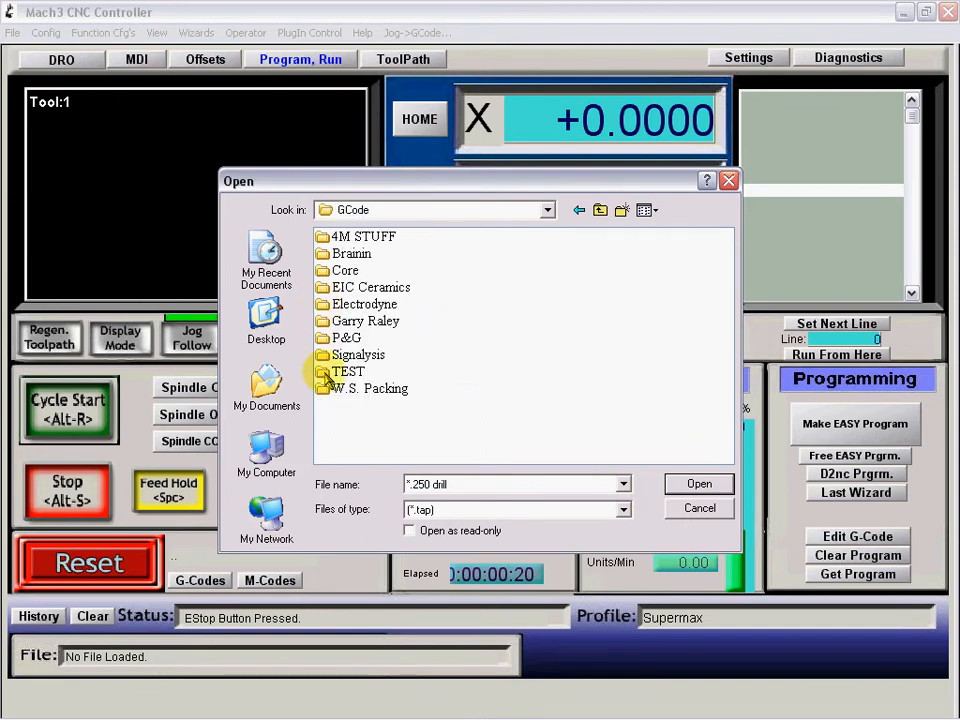
double_click(348, 370)
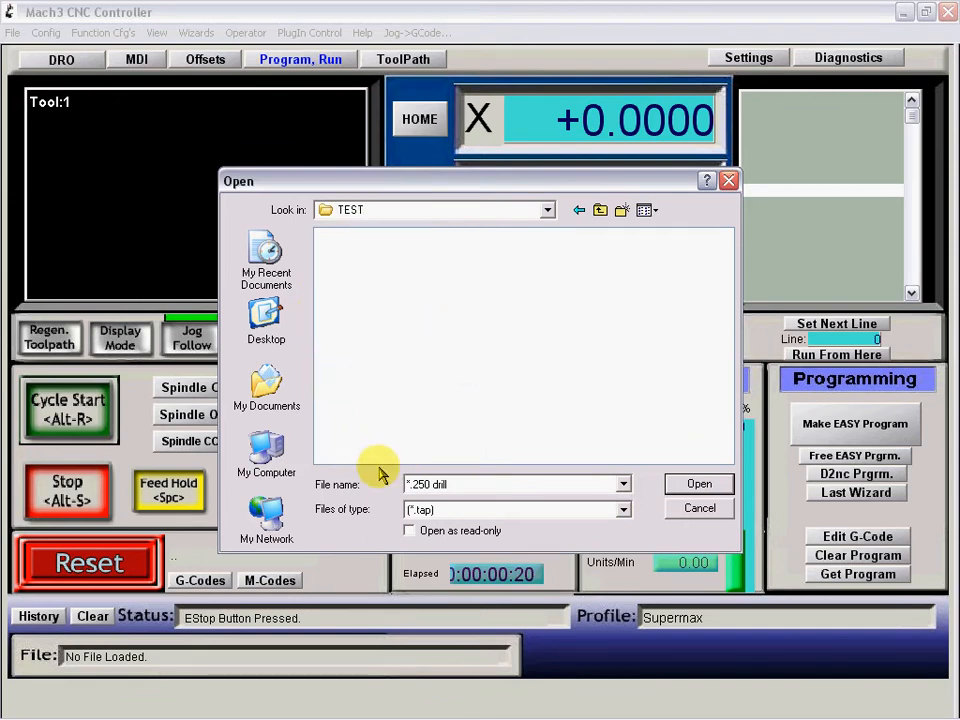
mouse_move(332, 516)
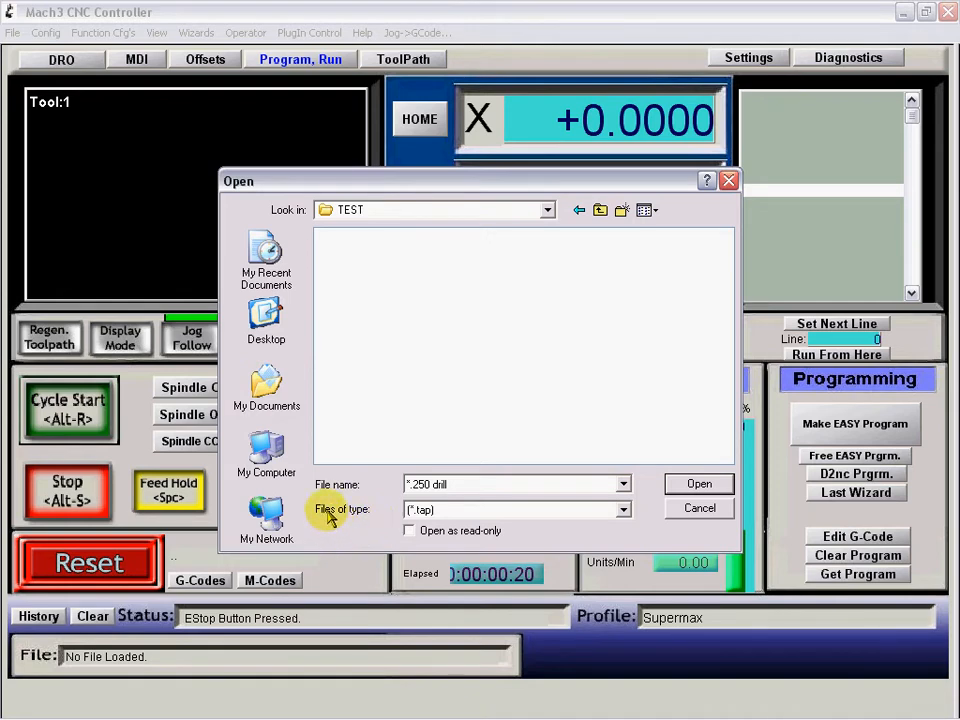
mouse_move(624, 510)
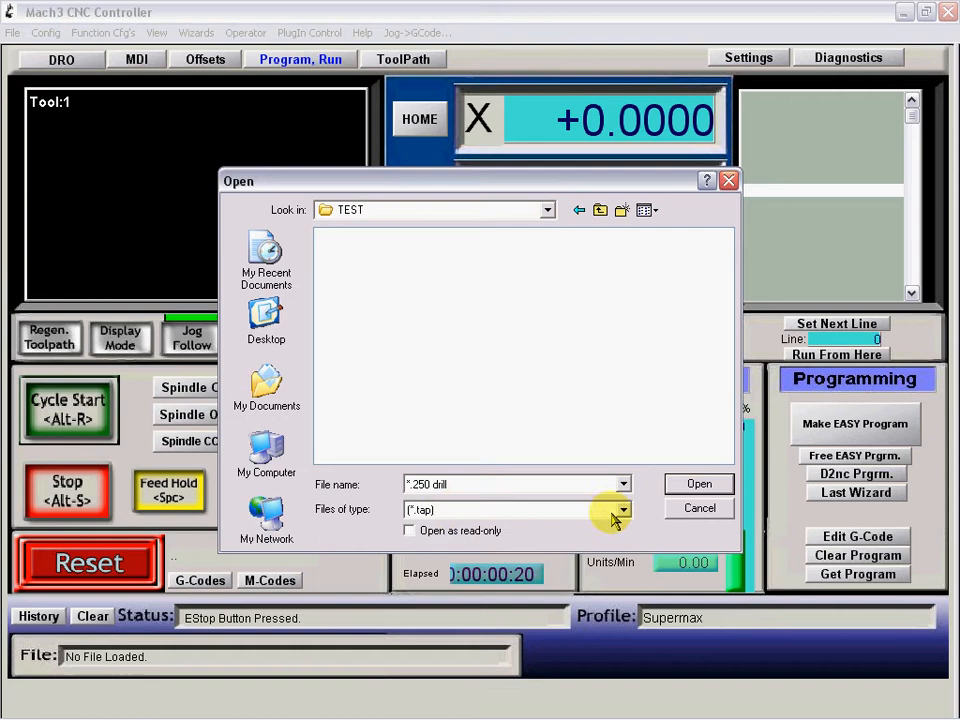
Step: Show all file types and load the '.250 G83 Drill' program
click(622, 510)
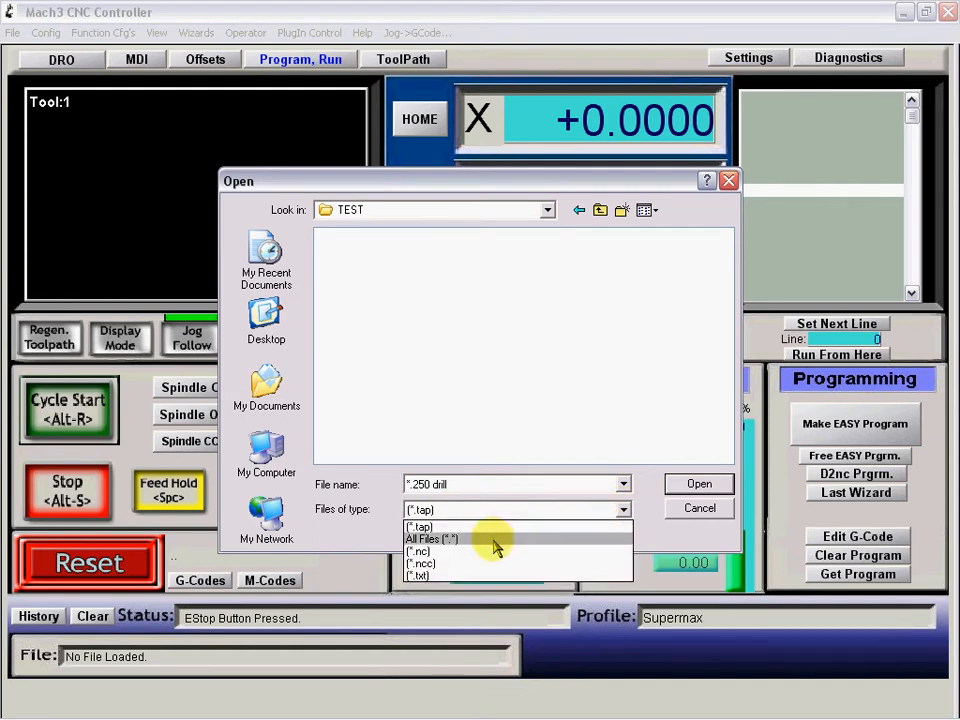
click(432, 540)
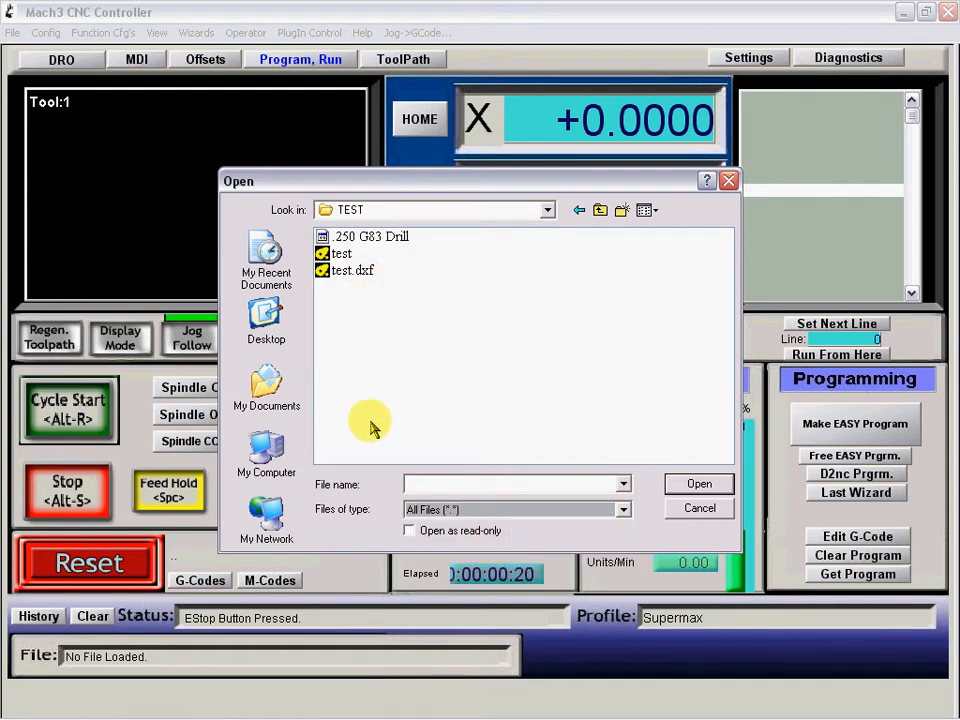
mouse_move(340, 240)
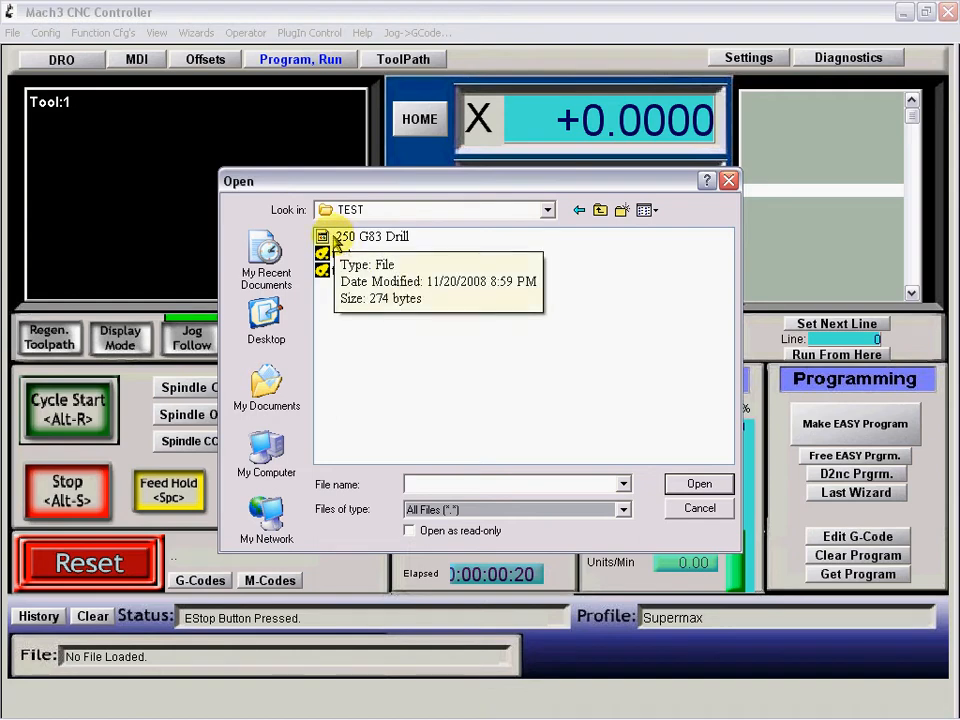
click(700, 484)
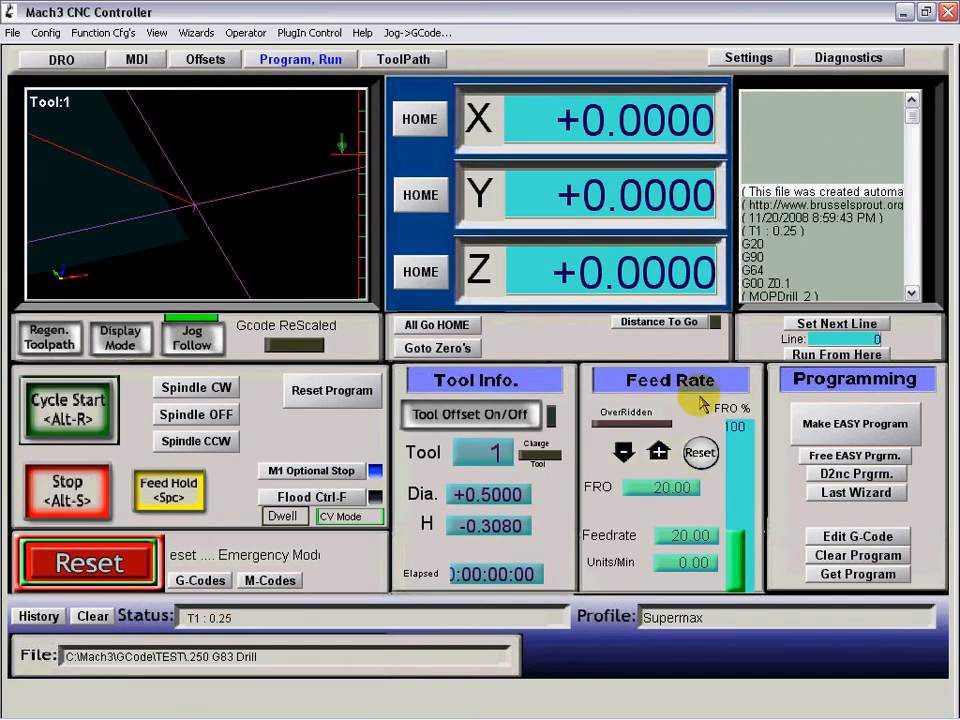
Step: Open the loaded ".250 G83 Drill" program in Notepad via Edit G-Code
click(856, 536)
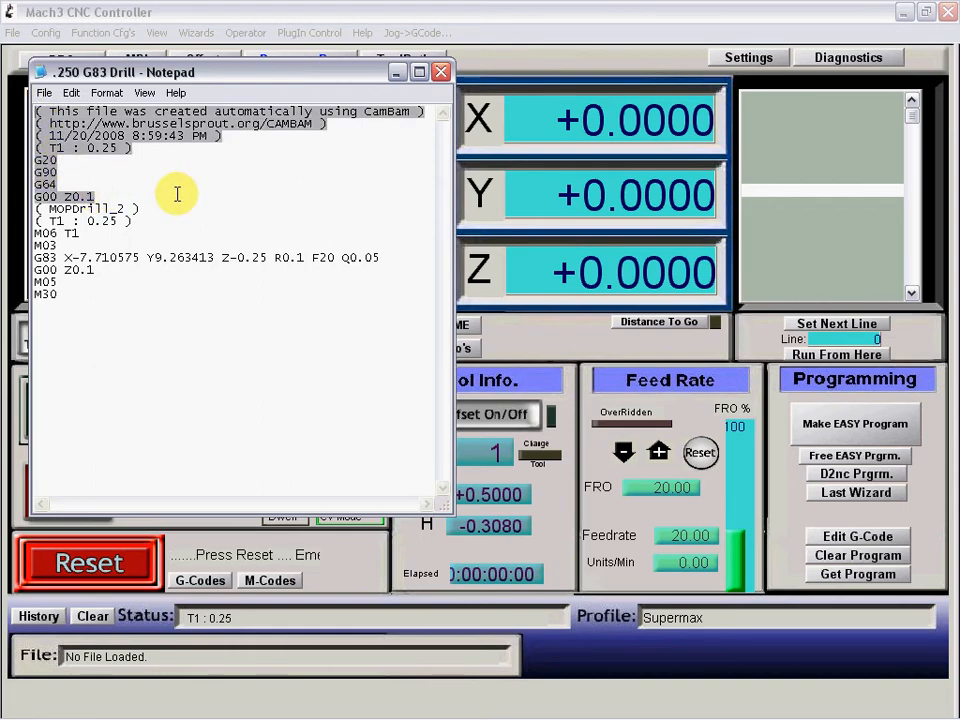
Step: Edit the drill line to G83G99, add a G28 line before M30, then save and close Notepad
scroll(down, 3)
text(G)
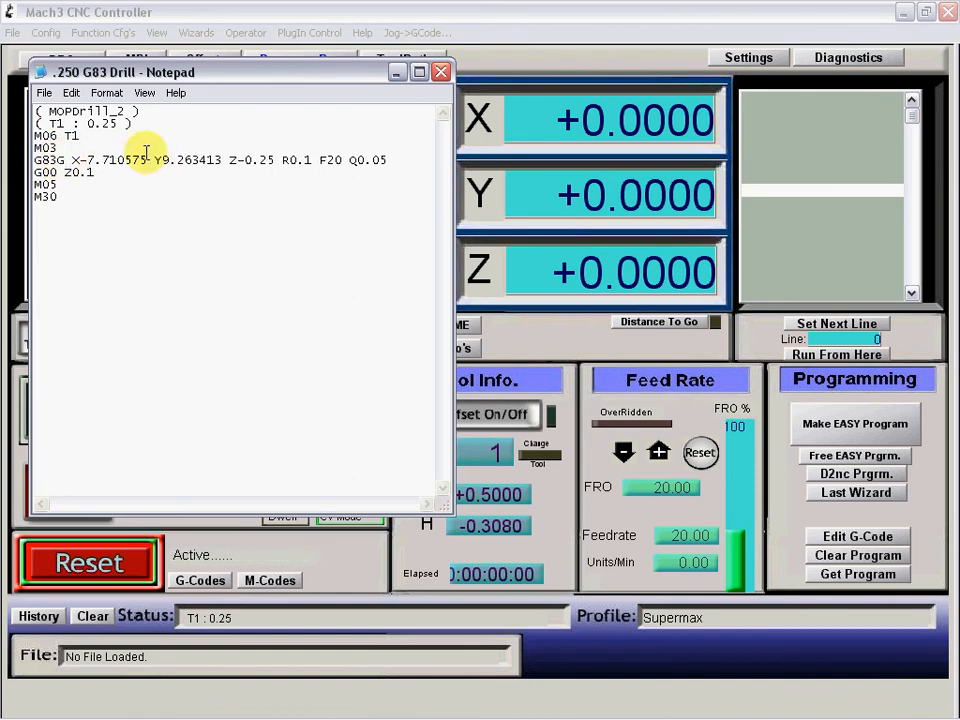
text(99)
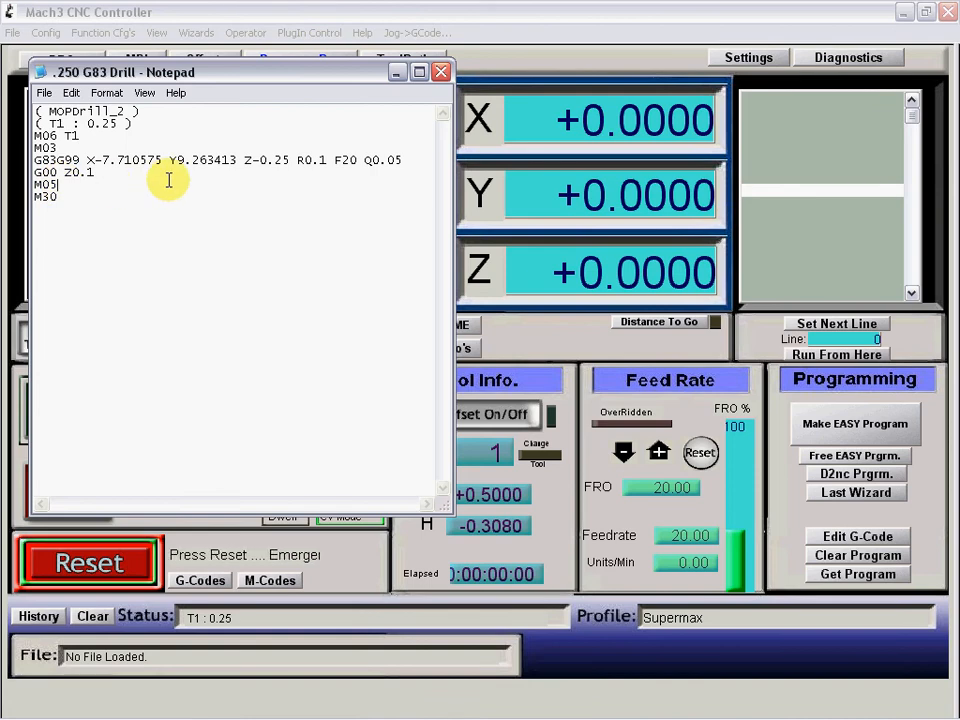
key(Return)
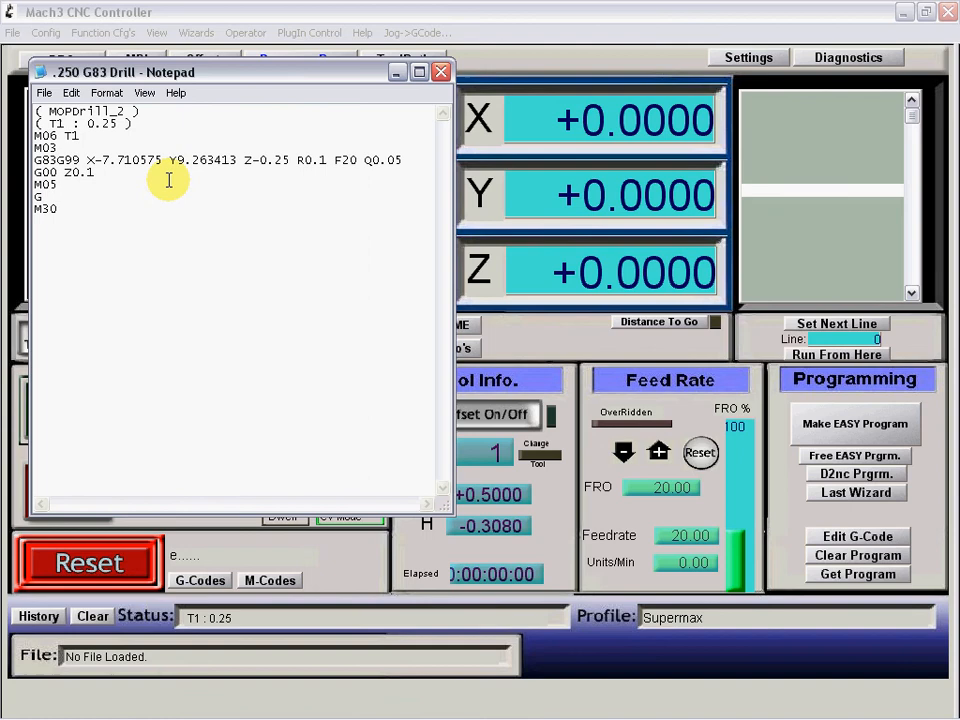
text(G28)
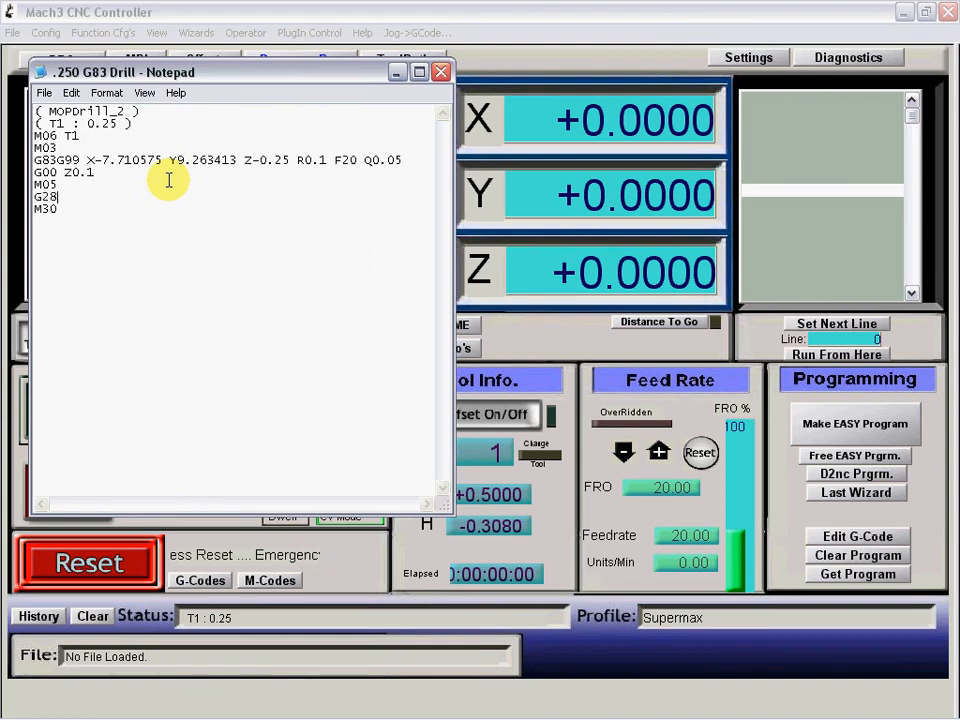
click(44, 92)
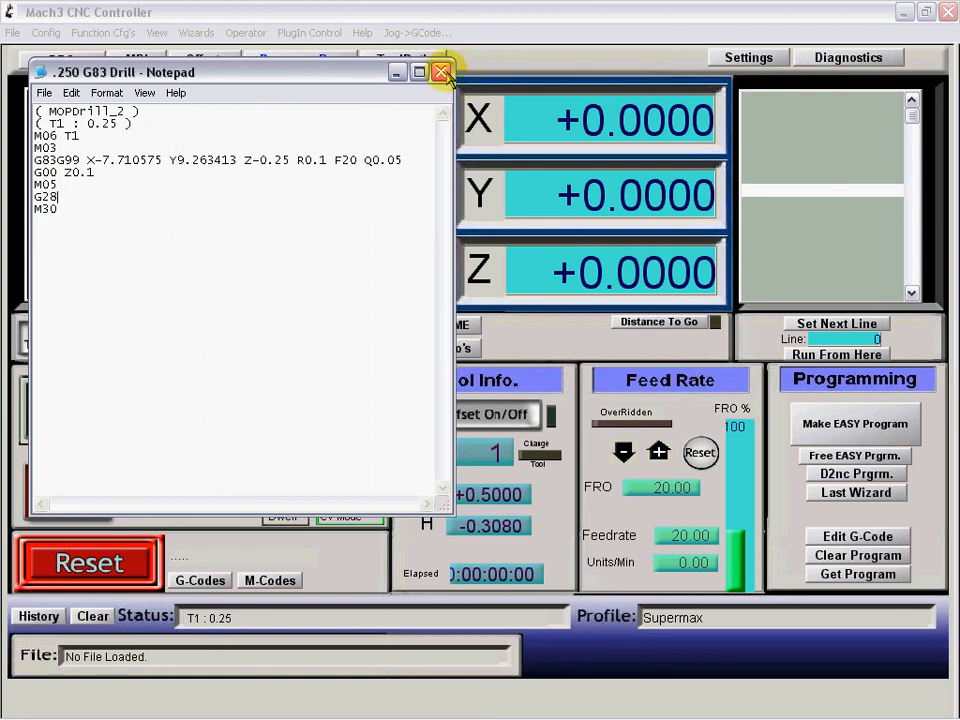
click(440, 72)
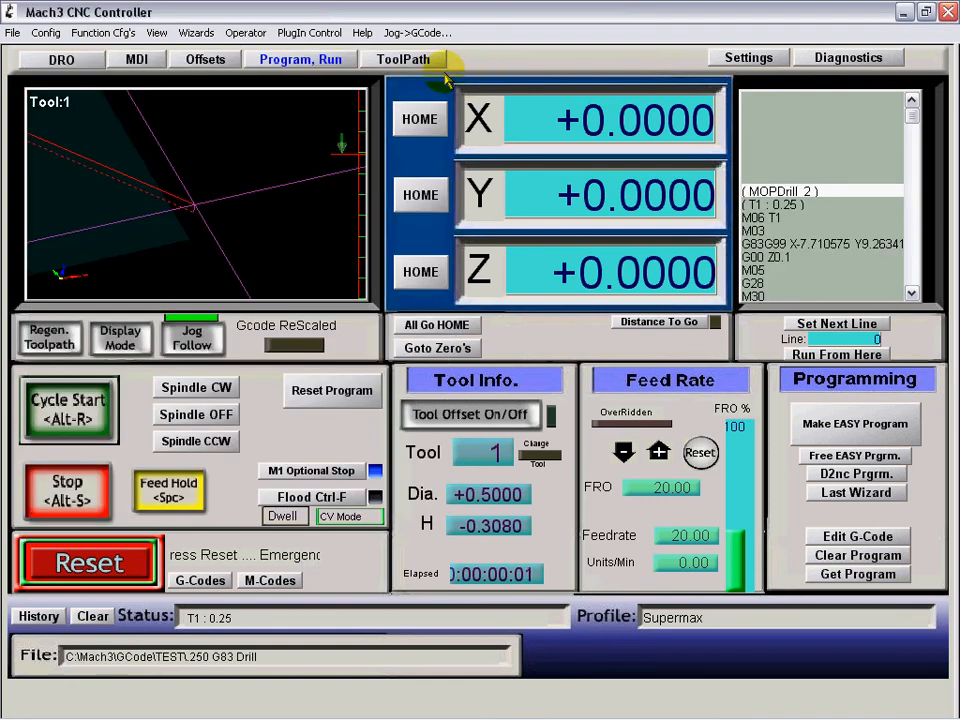
mouse_move(256, 280)
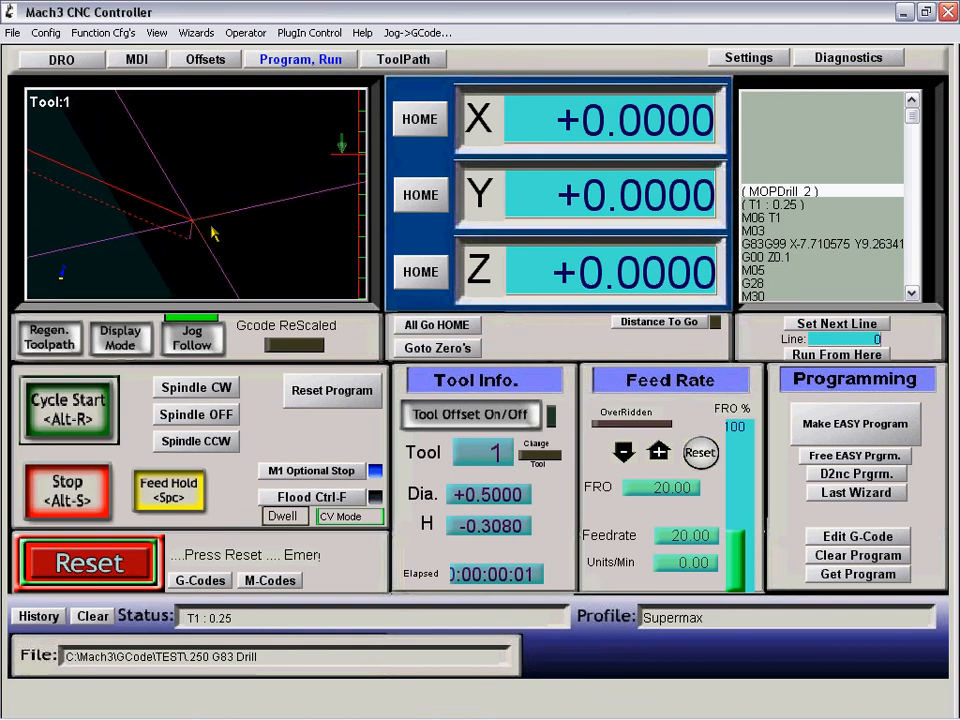
click(68, 410)
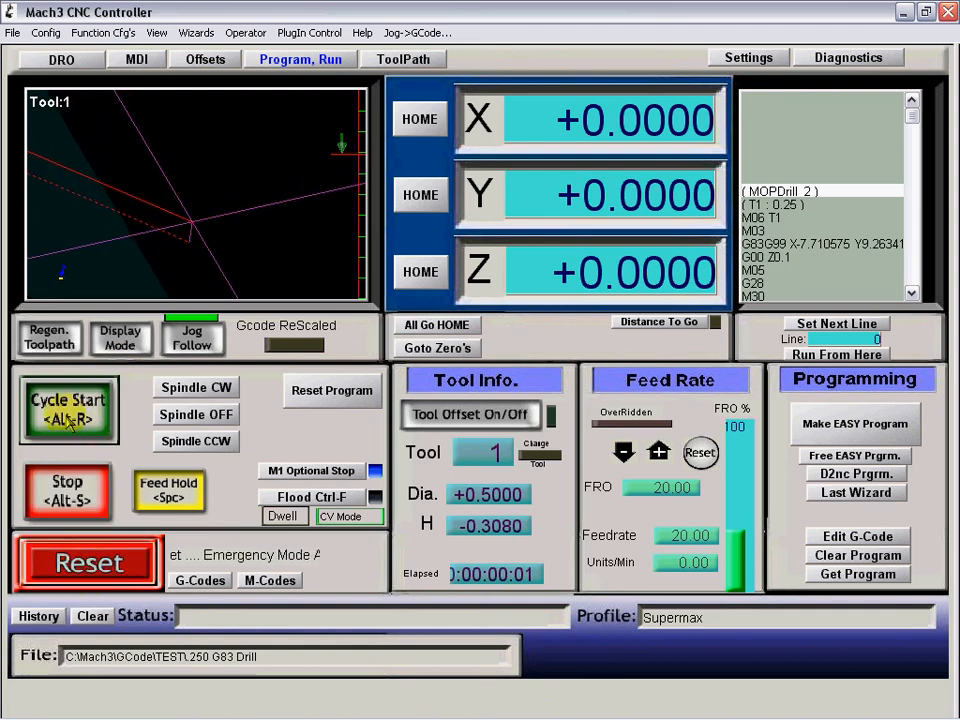
Step: Run the drill program with Cycle Start and resume it past the tool-change pause
click(68, 410)
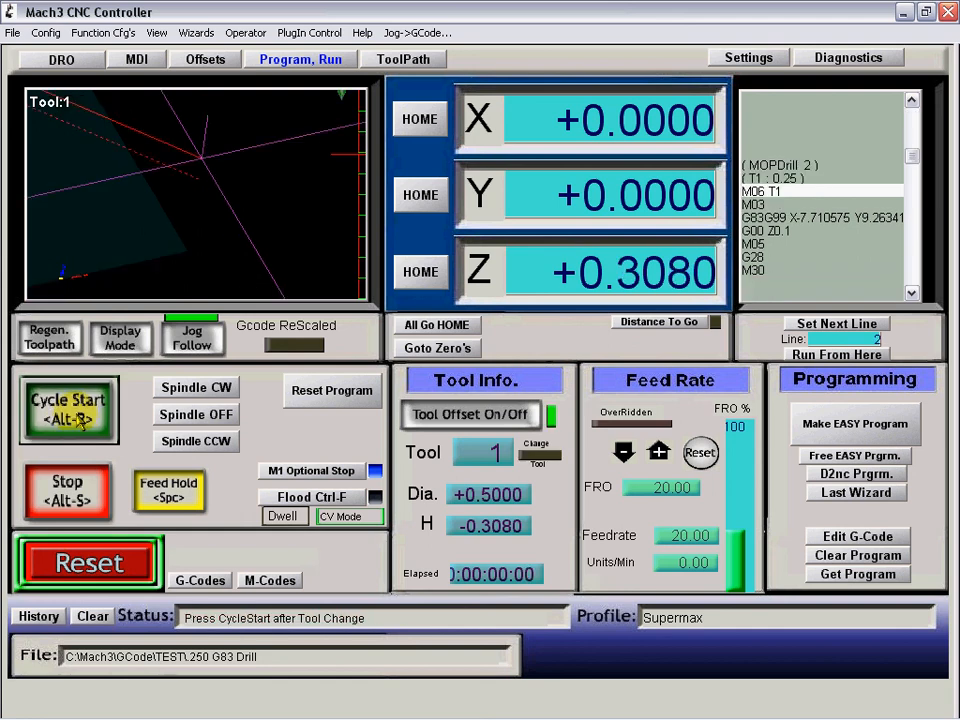
click(68, 410)
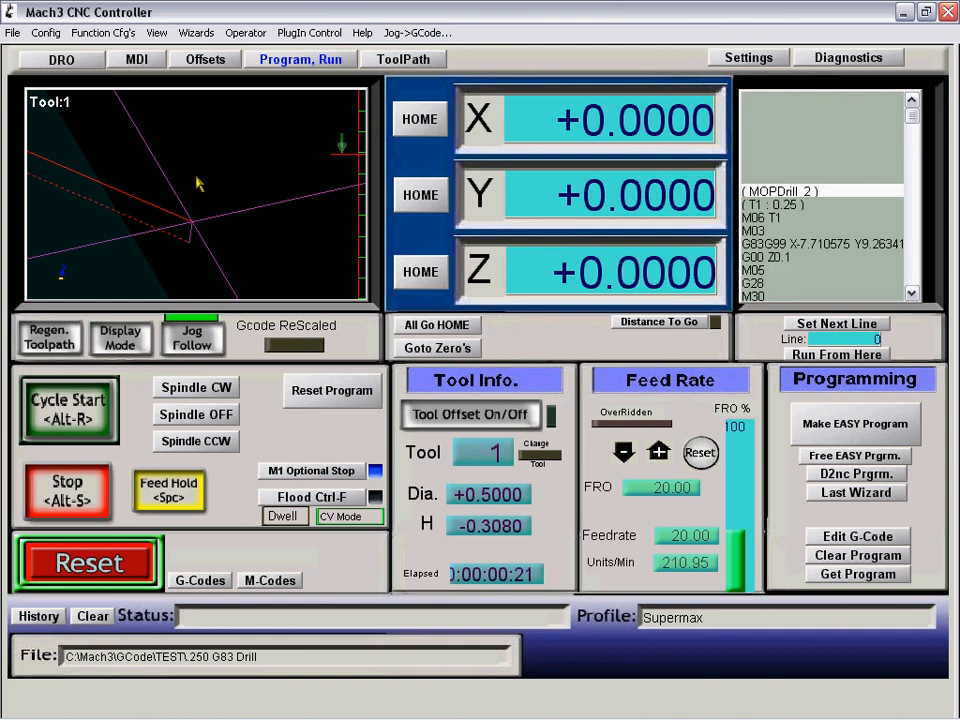
mouse_move(212, 228)
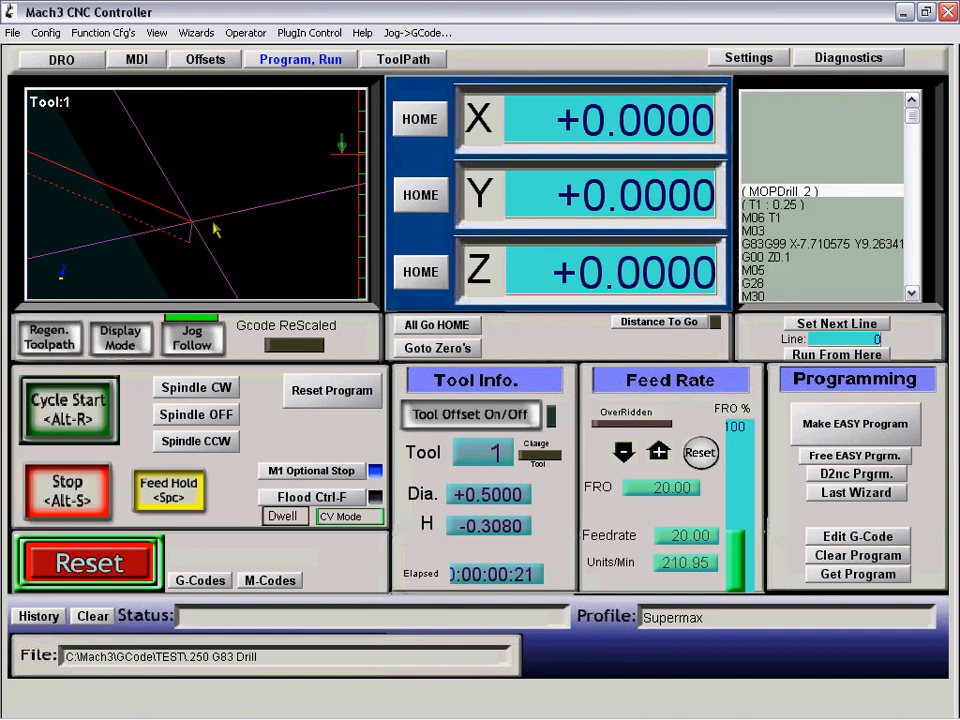